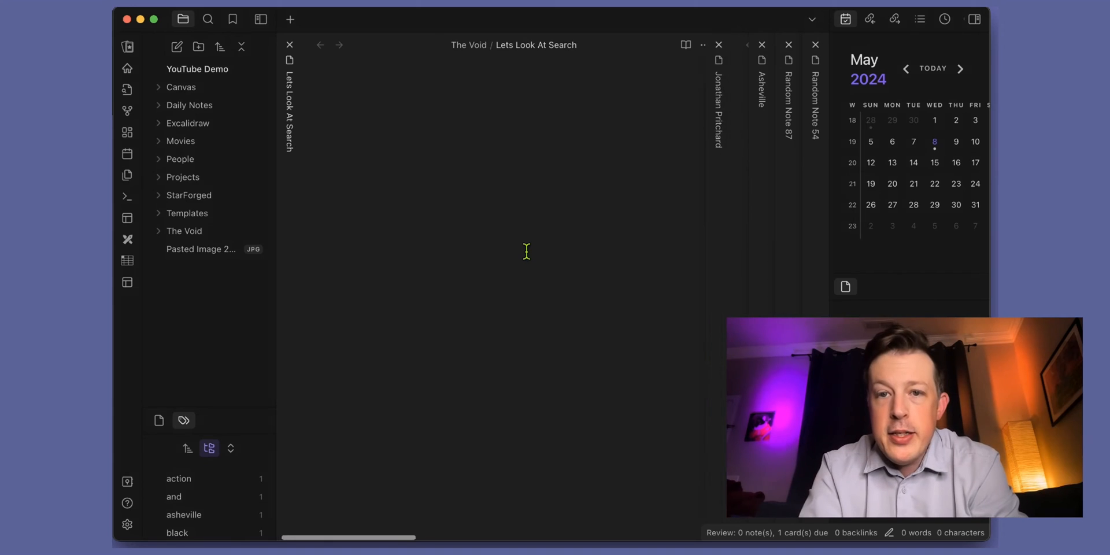
- Flip through the stacked tabs to the person note and on to the Asheville-related notes
click(718, 99)
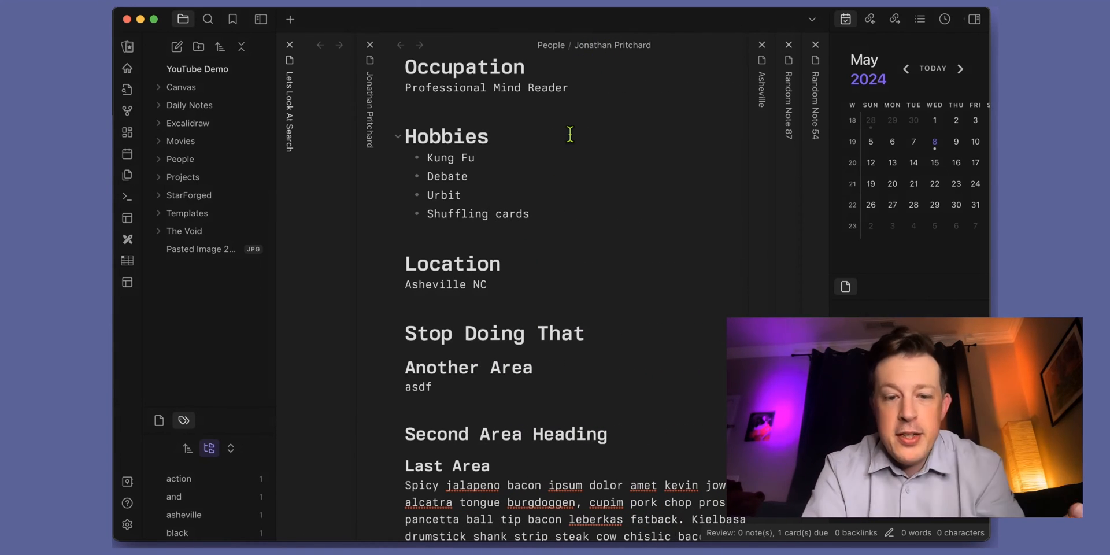
mouse_move(507, 248)
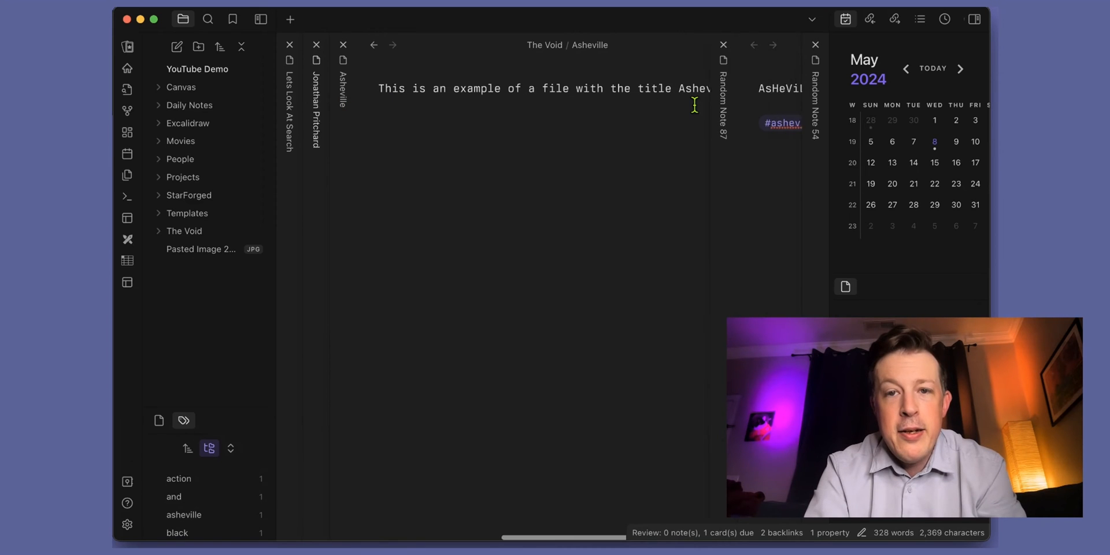
double_click(707, 88)
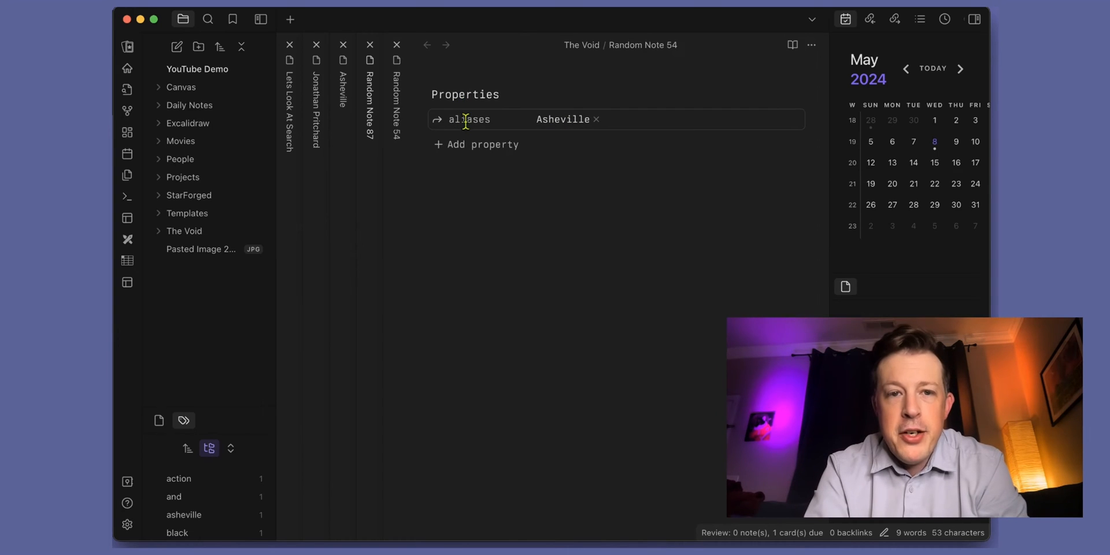
mouse_move(562, 129)
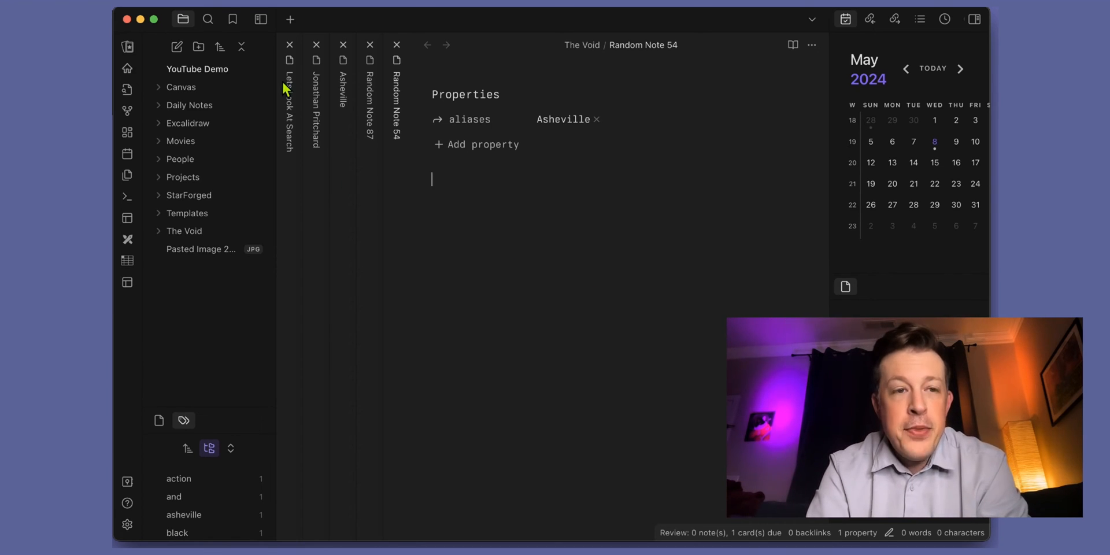
- Go from the vault search into Settings > Core plugins and scroll to the enabled Search entry
click(208, 19)
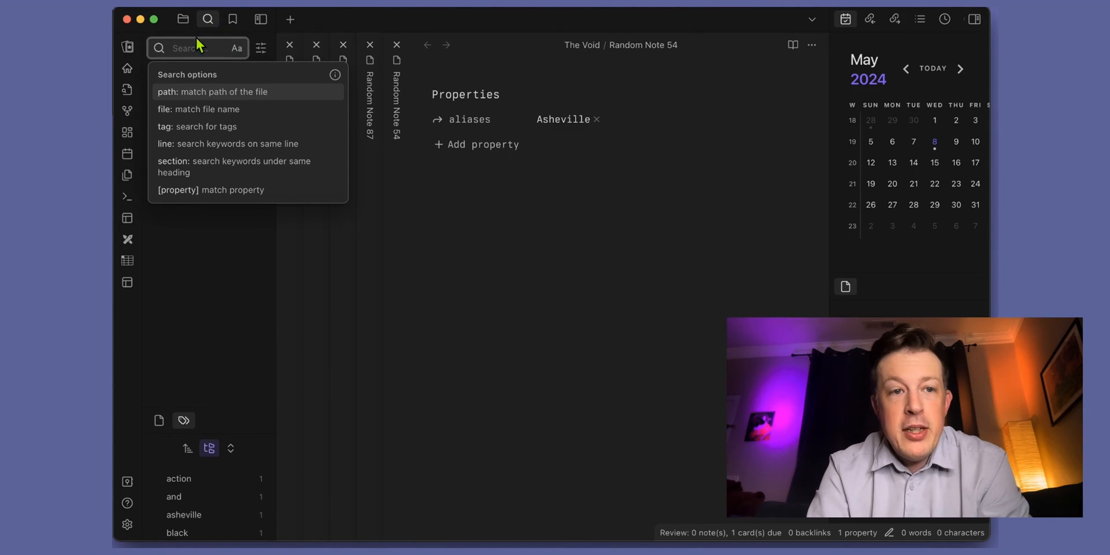
mouse_move(232, 20)
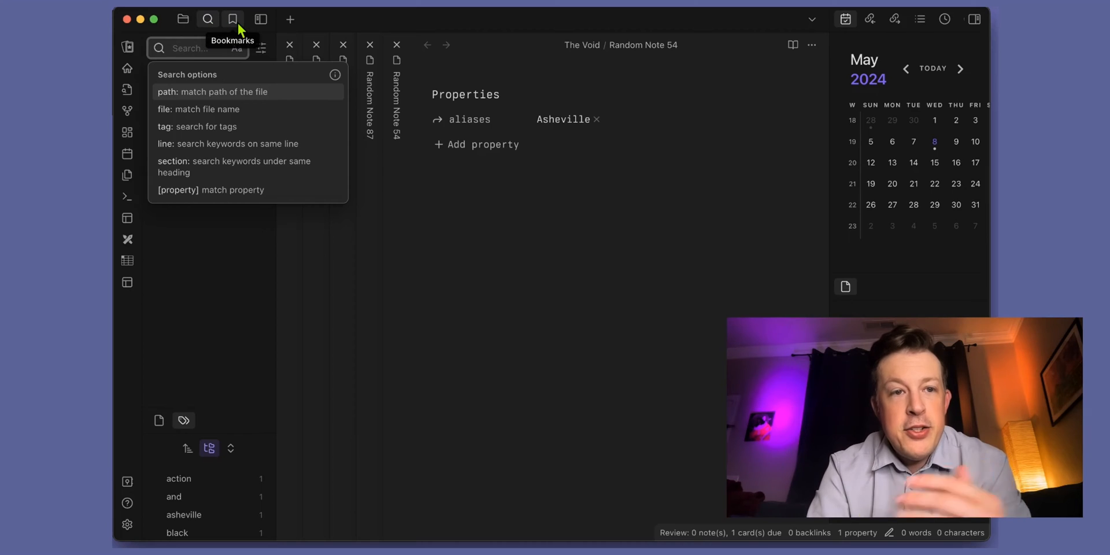
mouse_move(207, 20)
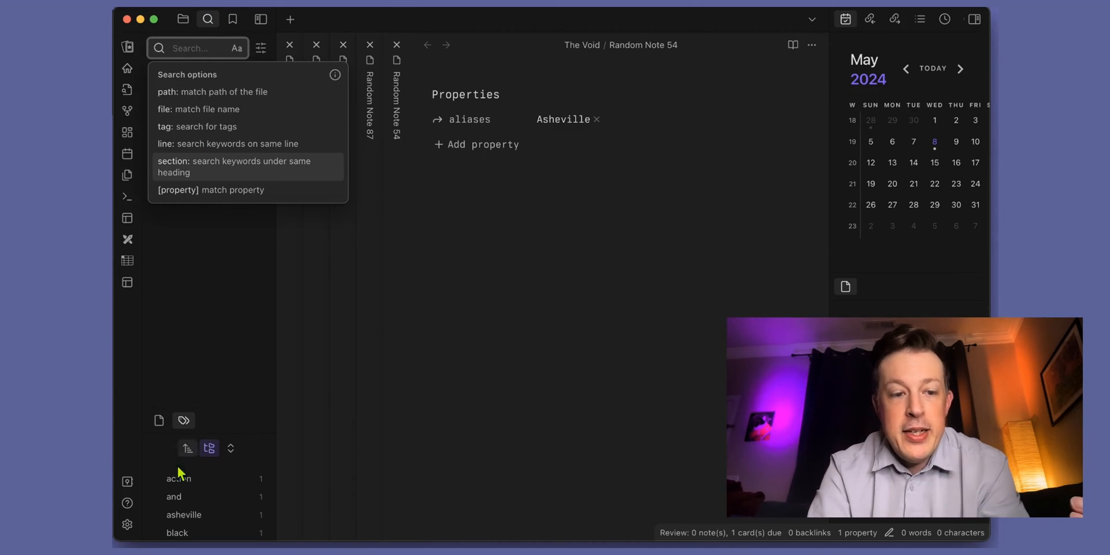
click(127, 524)
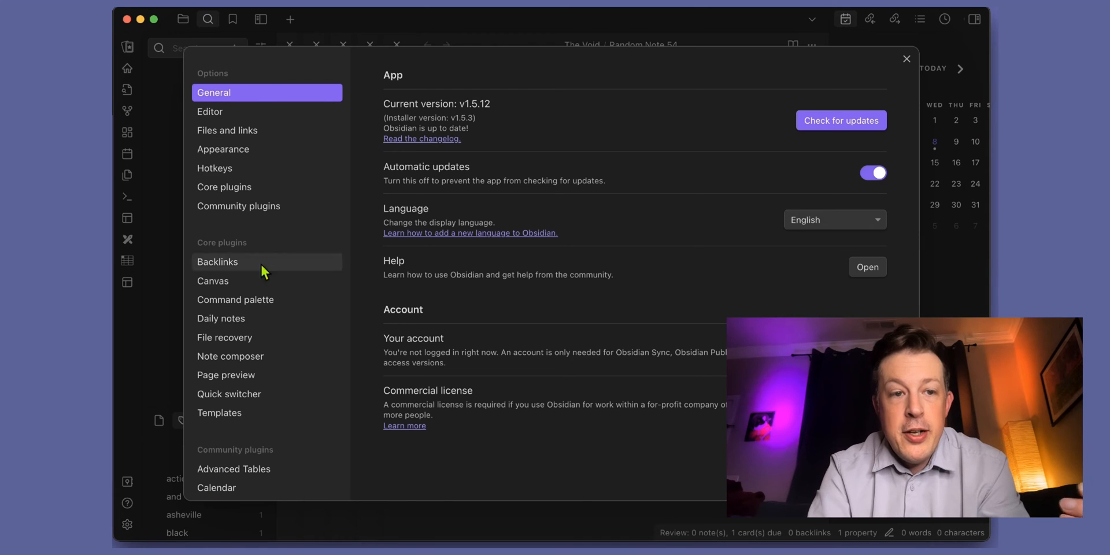
click(224, 186)
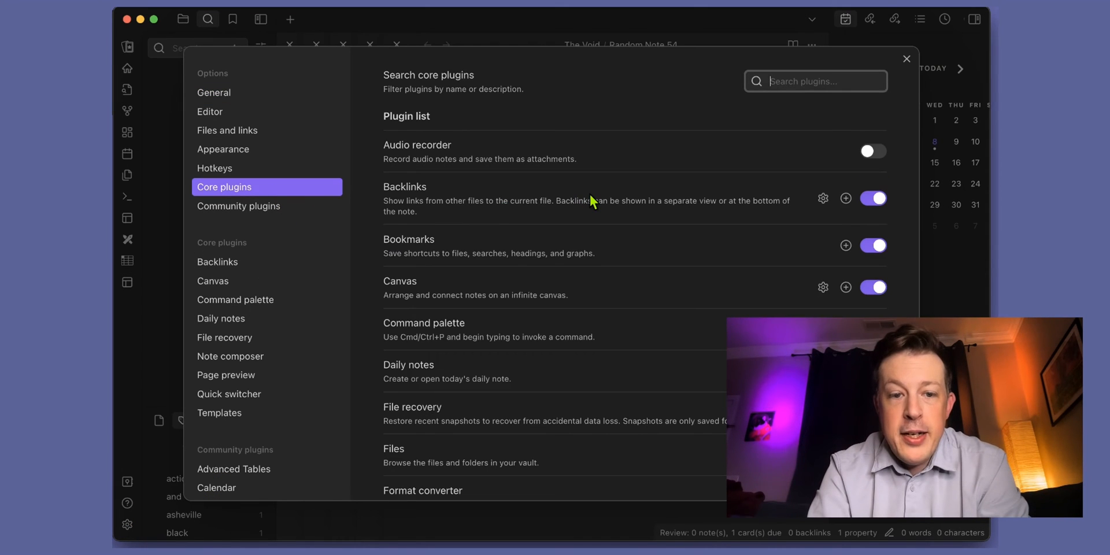
scroll(down, 3)
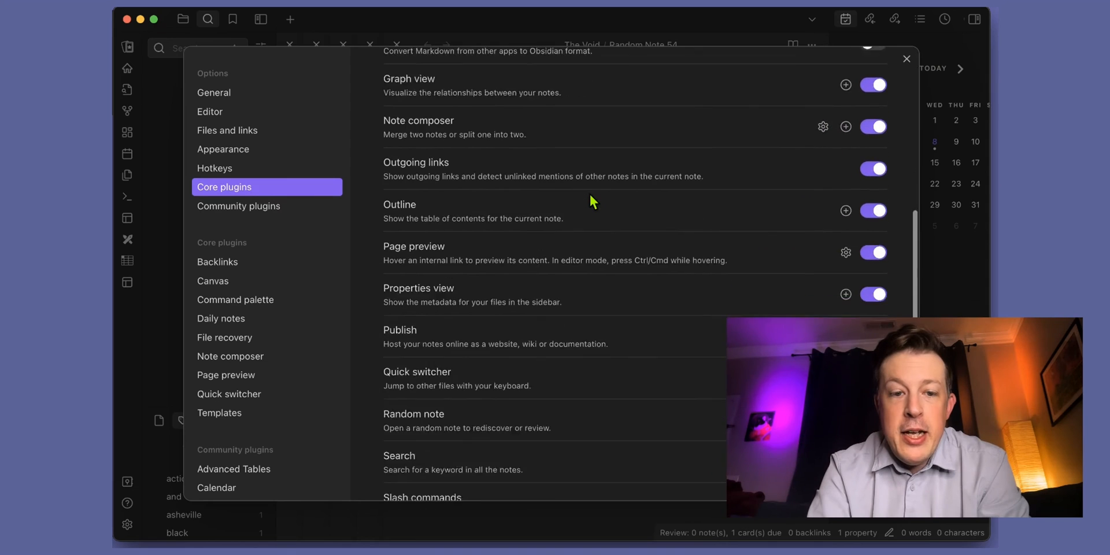
scroll(down, 3)
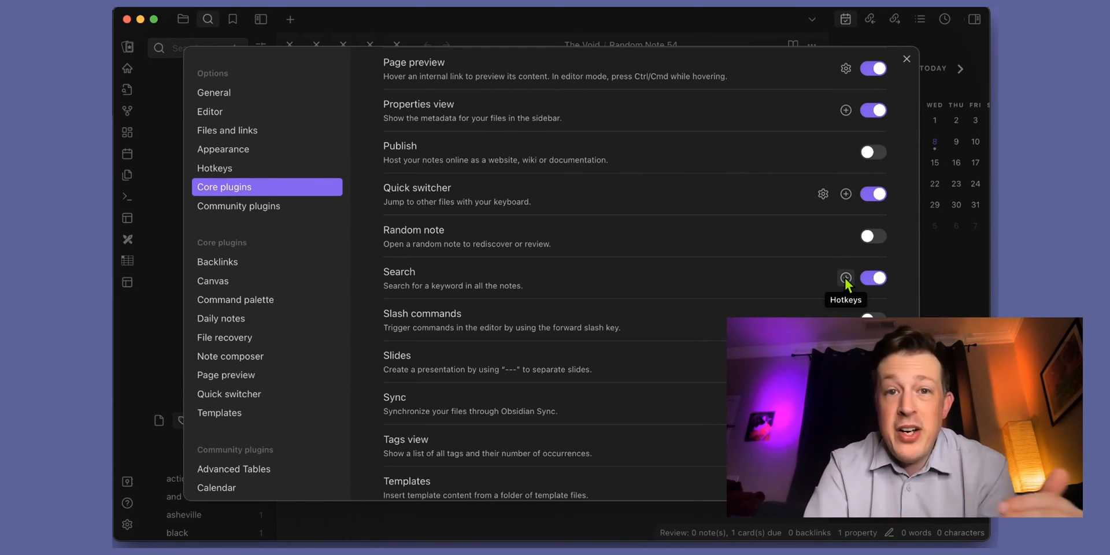
- Close Settings, widen the sidebar and focus the empty Search field to list operators like path, file, tag
click(906, 59)
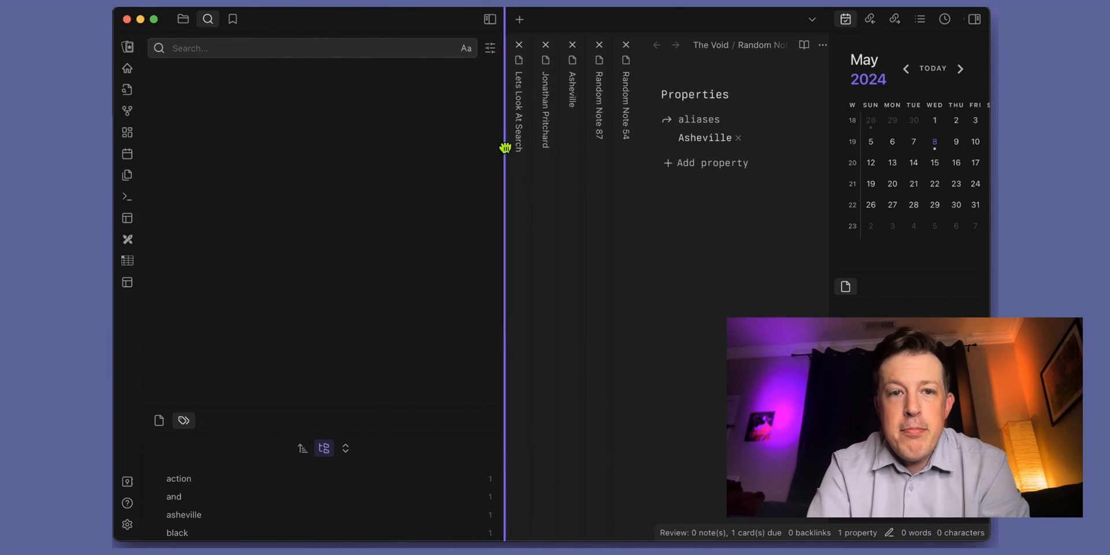
drag(504, 147, 532, 147)
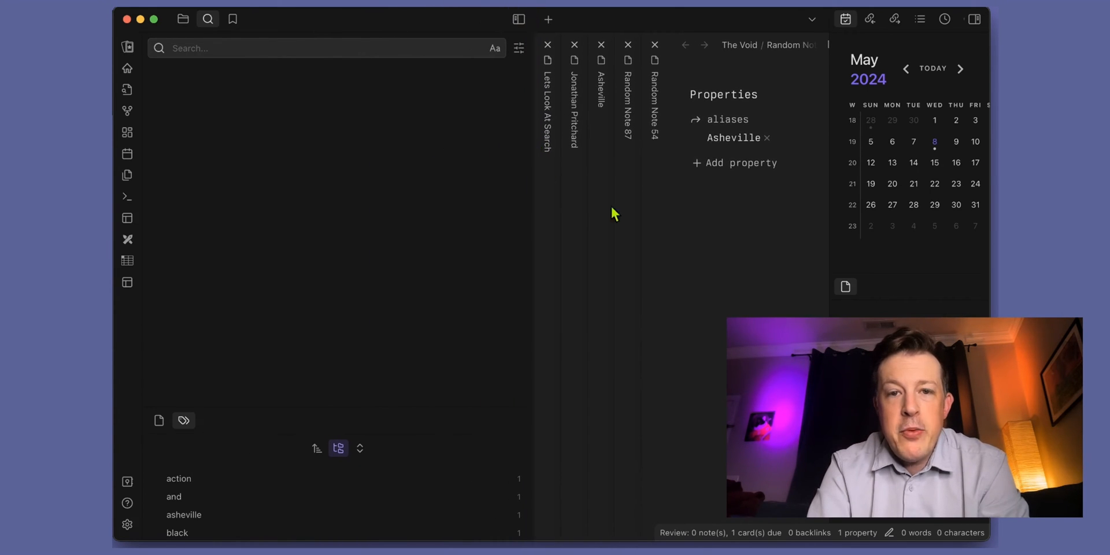
mouse_move(320, 158)
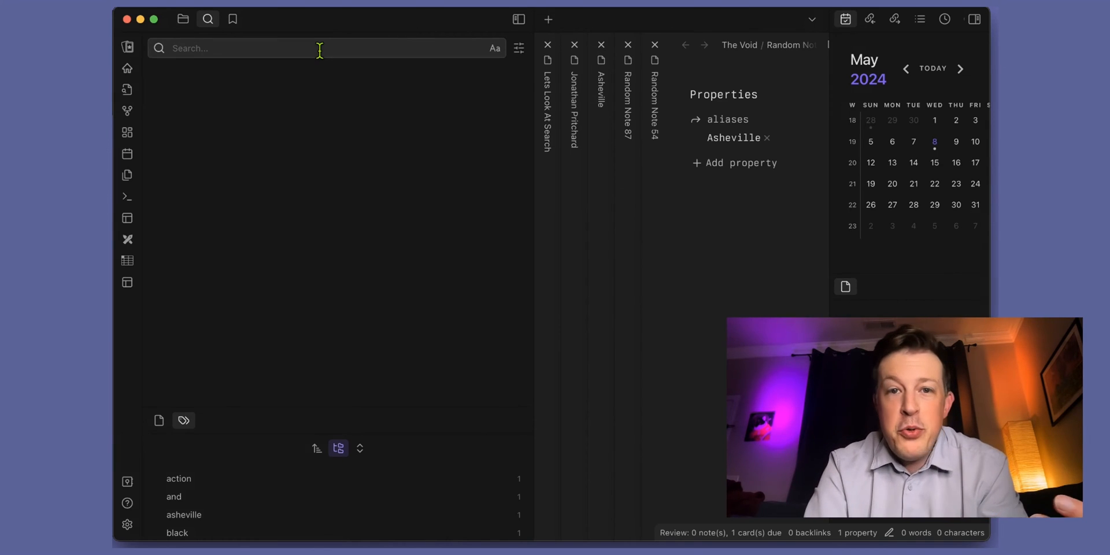
click(319, 47)
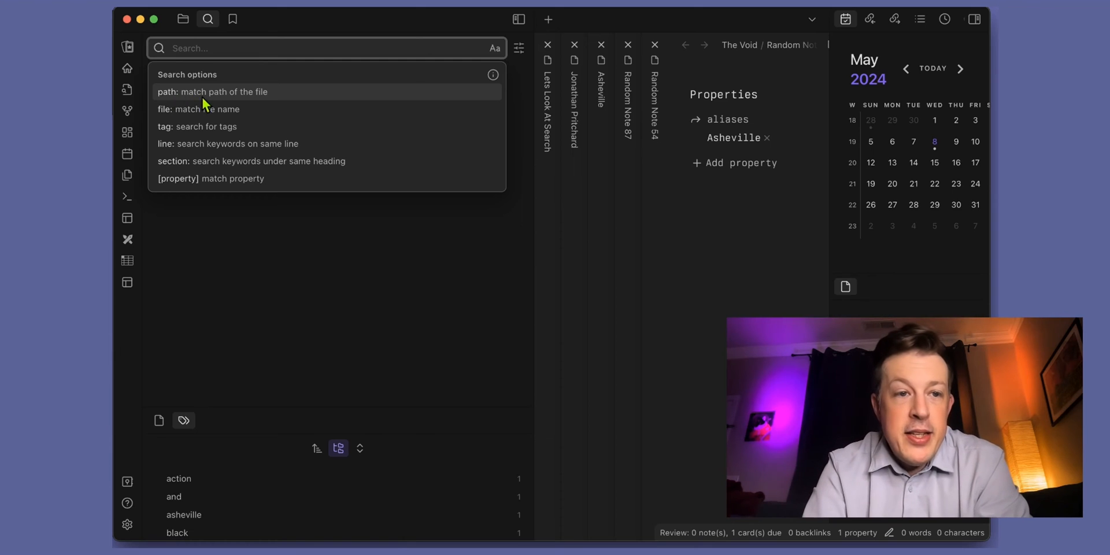
mouse_move(198, 136)
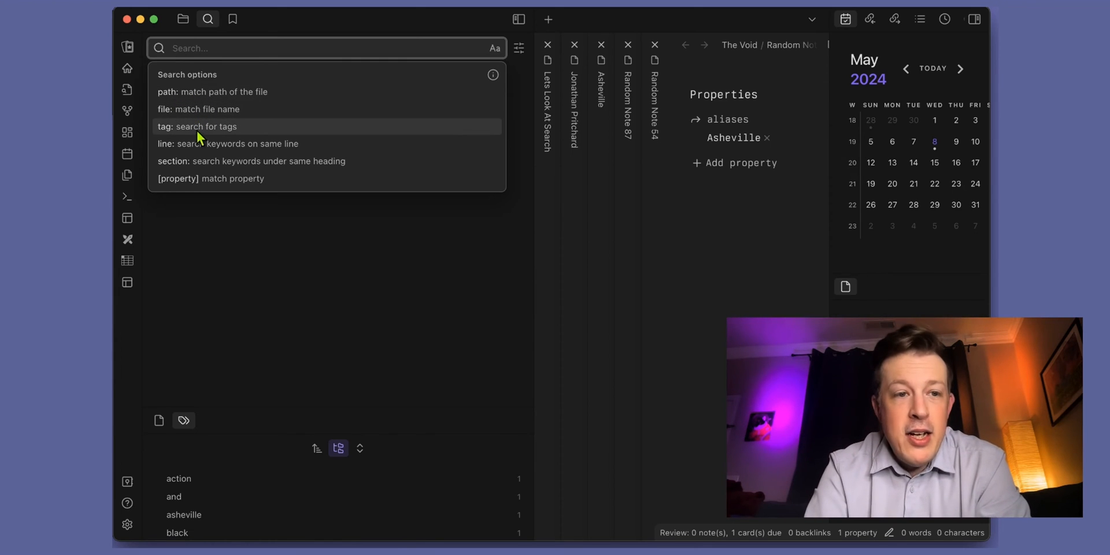
mouse_move(194, 144)
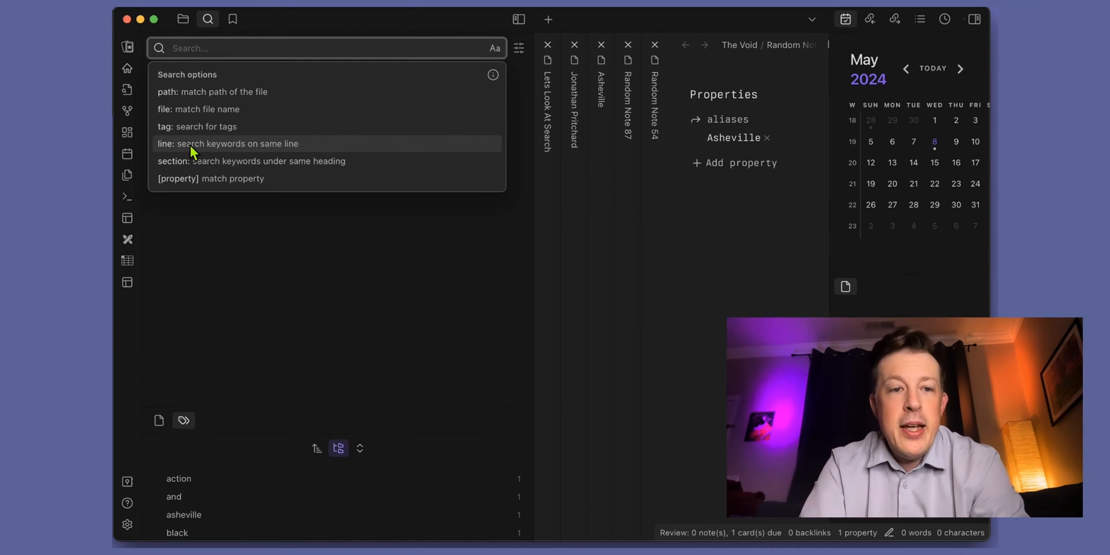
mouse_move(213, 161)
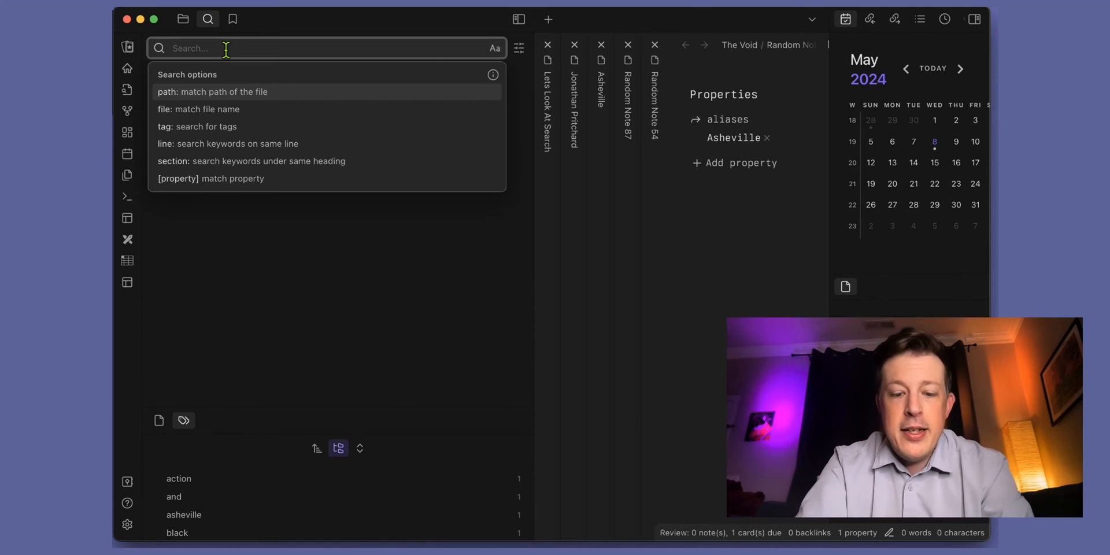
- Search the vault for 'Asheville' and review the 6 grouped matches across four notes
text(Asheville)
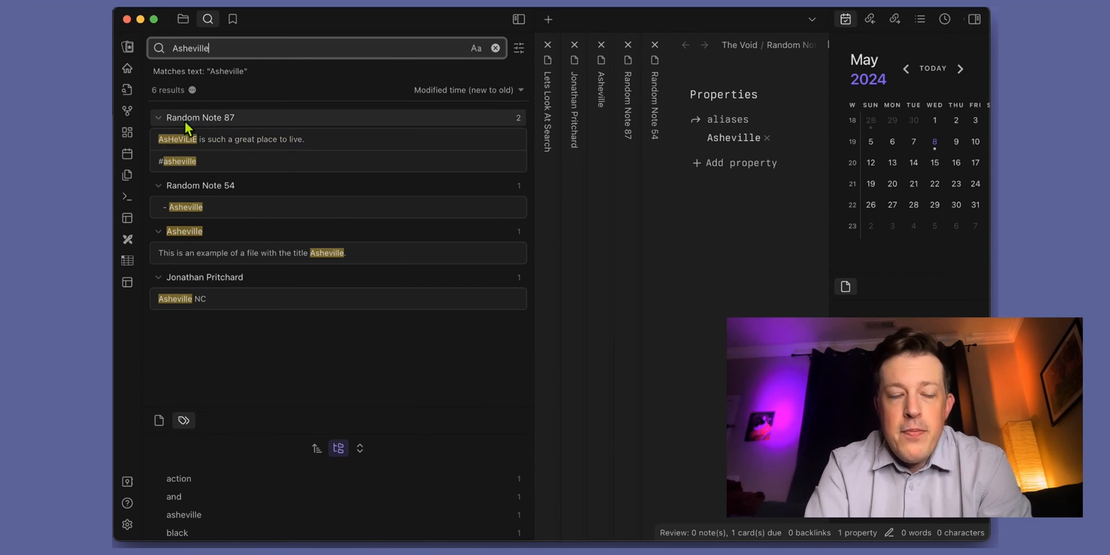
click(176, 161)
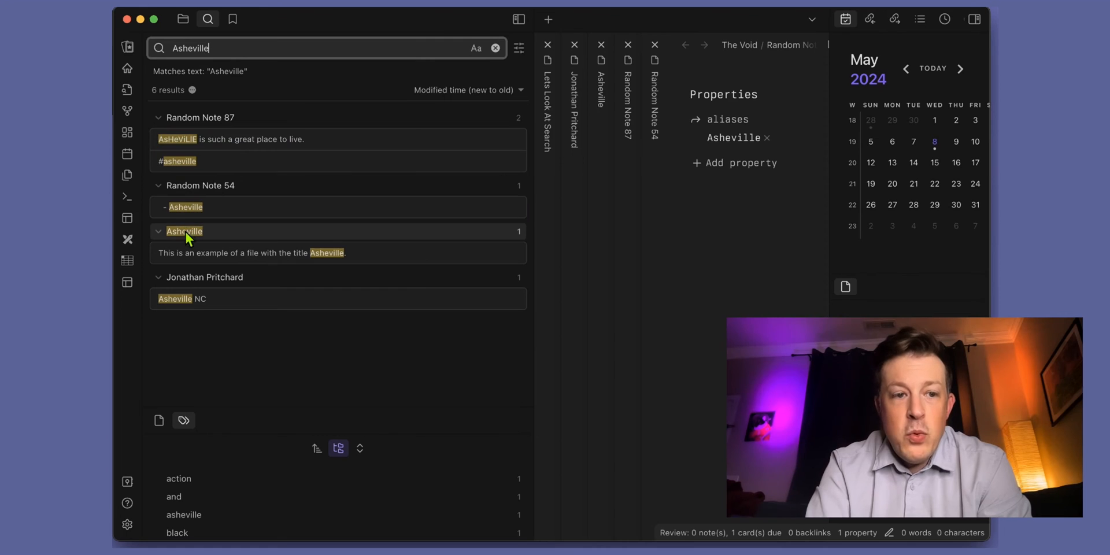
mouse_move(191, 241)
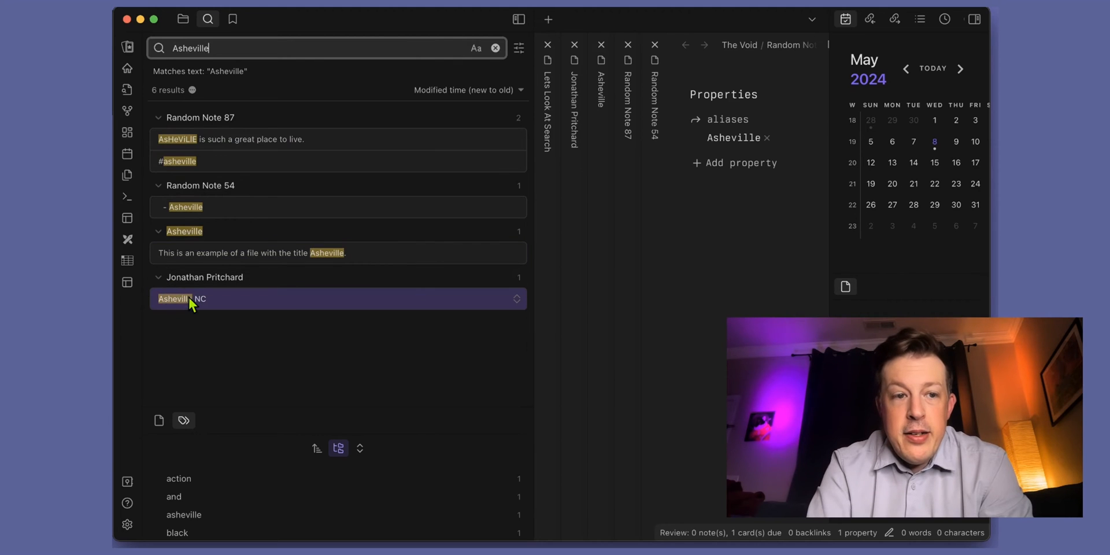
mouse_move(198, 293)
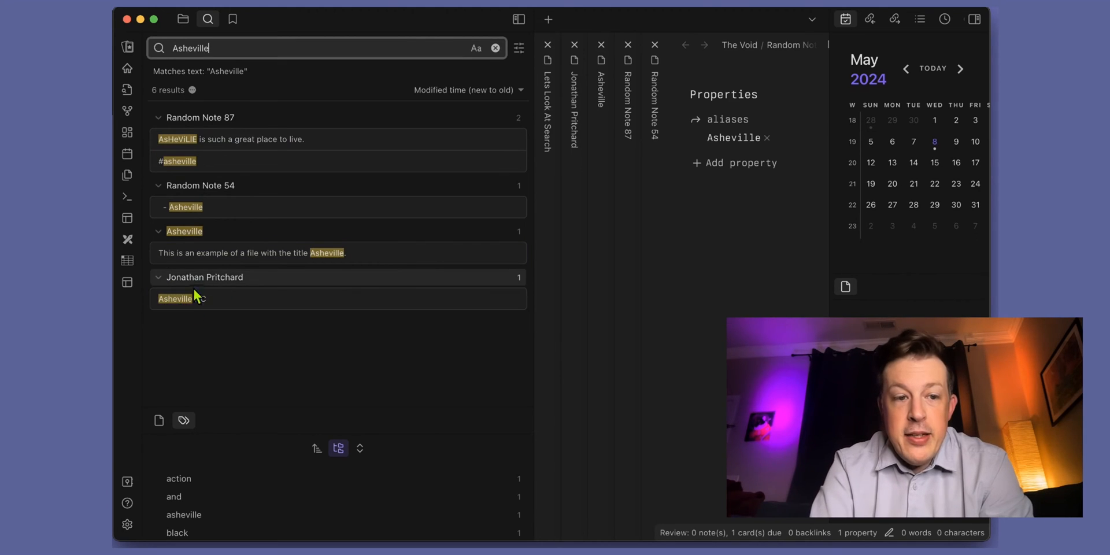
click(174, 298)
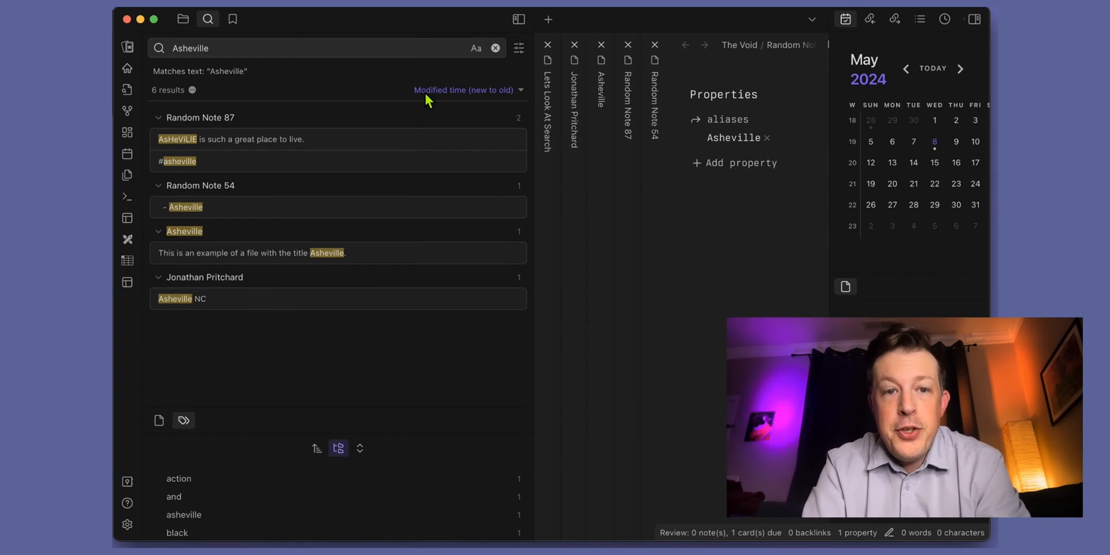
- Try File name (A to Z) and Modified (new to old) sorting, then settle on Created time (old to new)
click(462, 90)
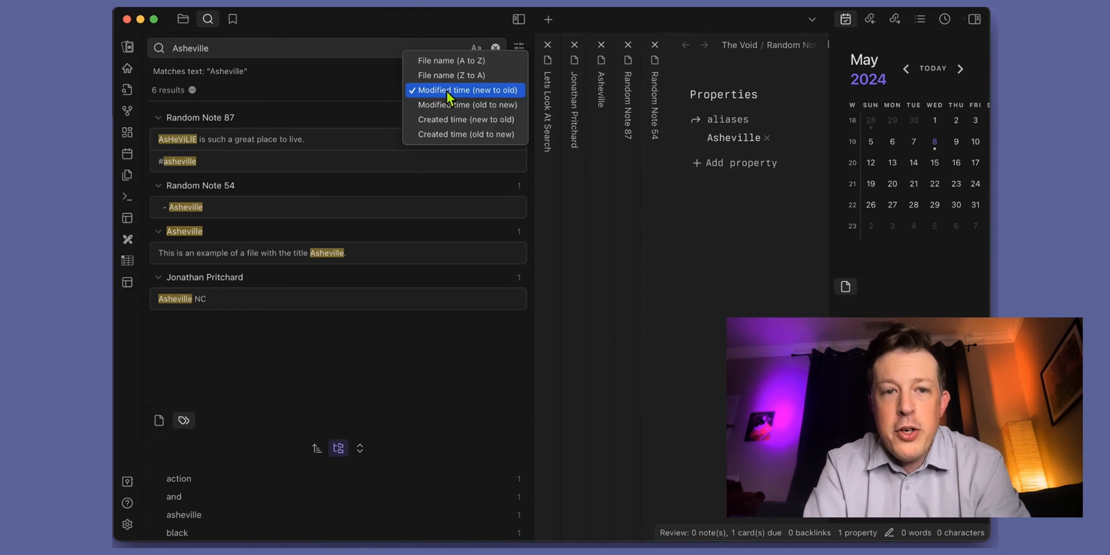
mouse_move(451, 75)
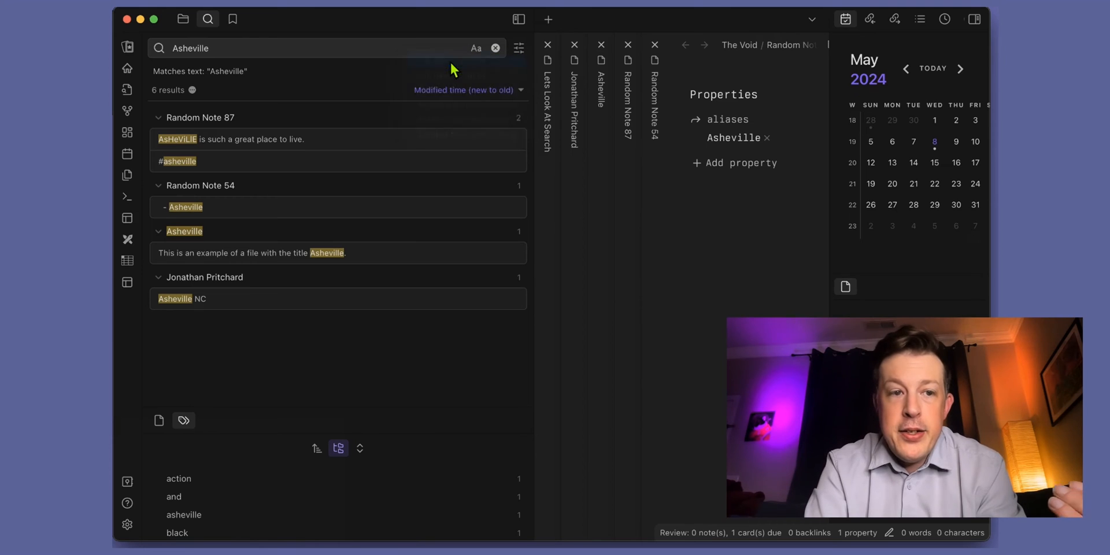
click(464, 91)
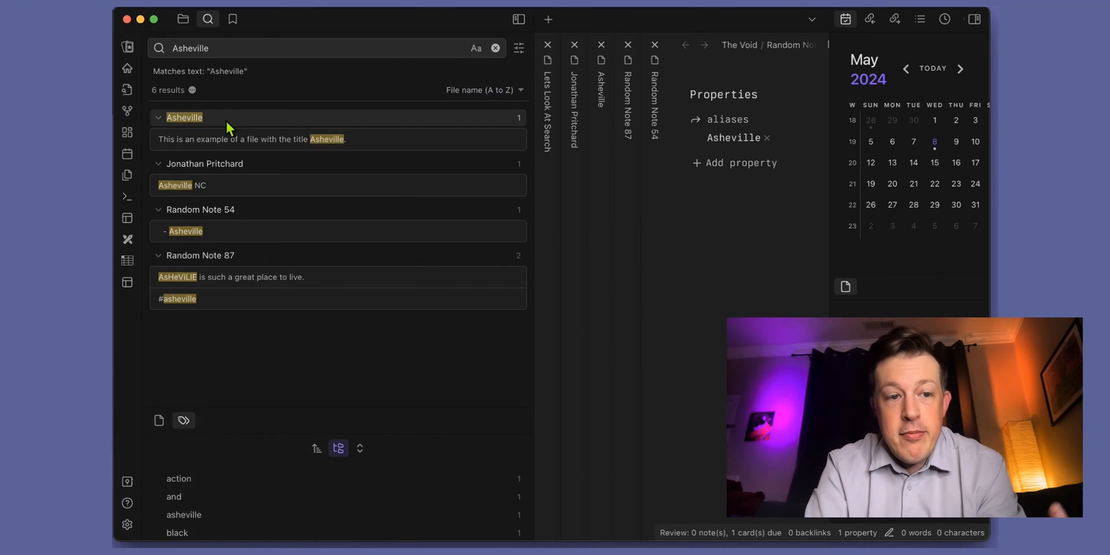
click(480, 90)
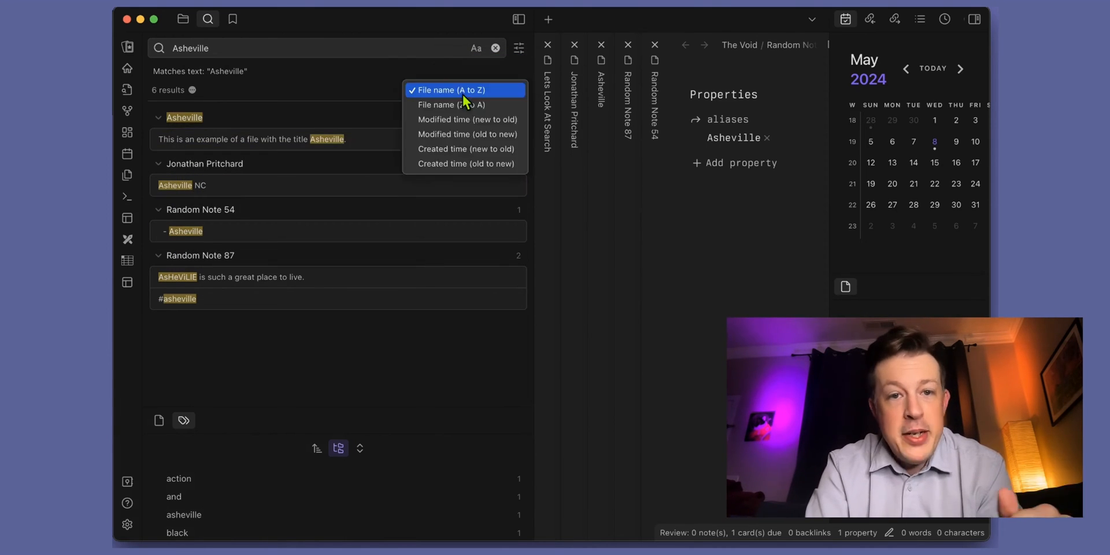
click(451, 104)
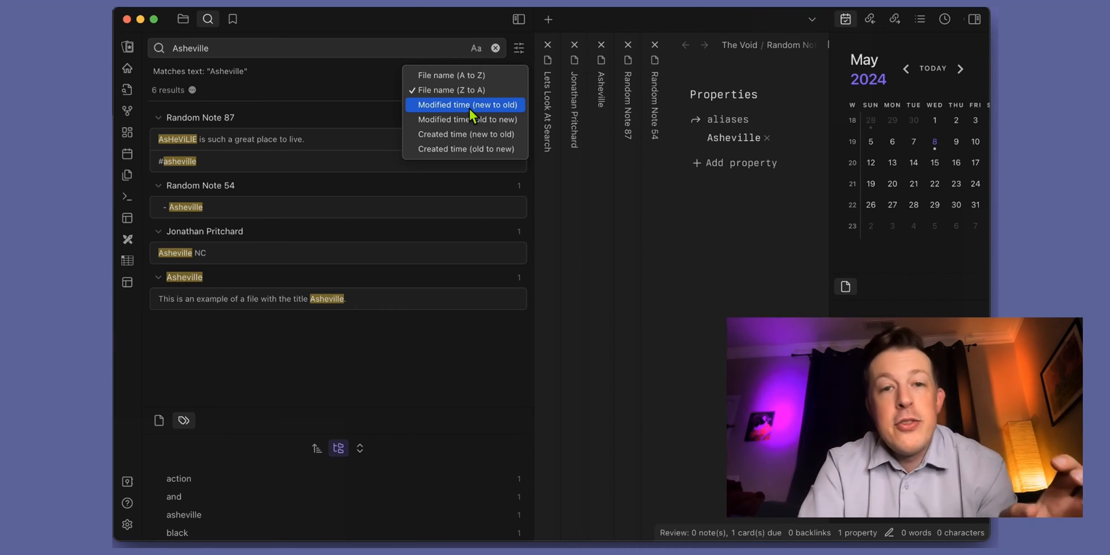
click(466, 106)
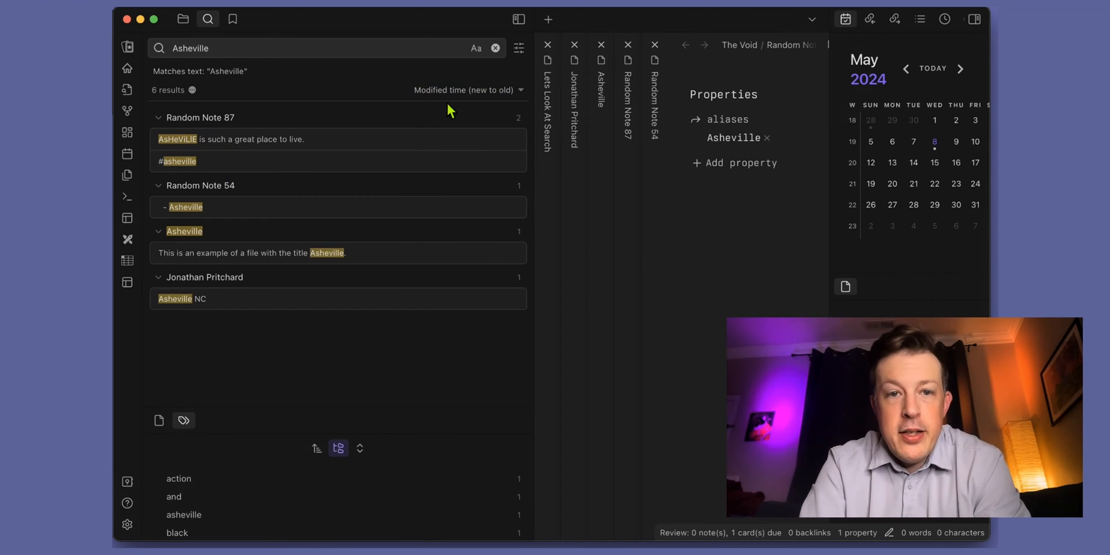
click(462, 90)
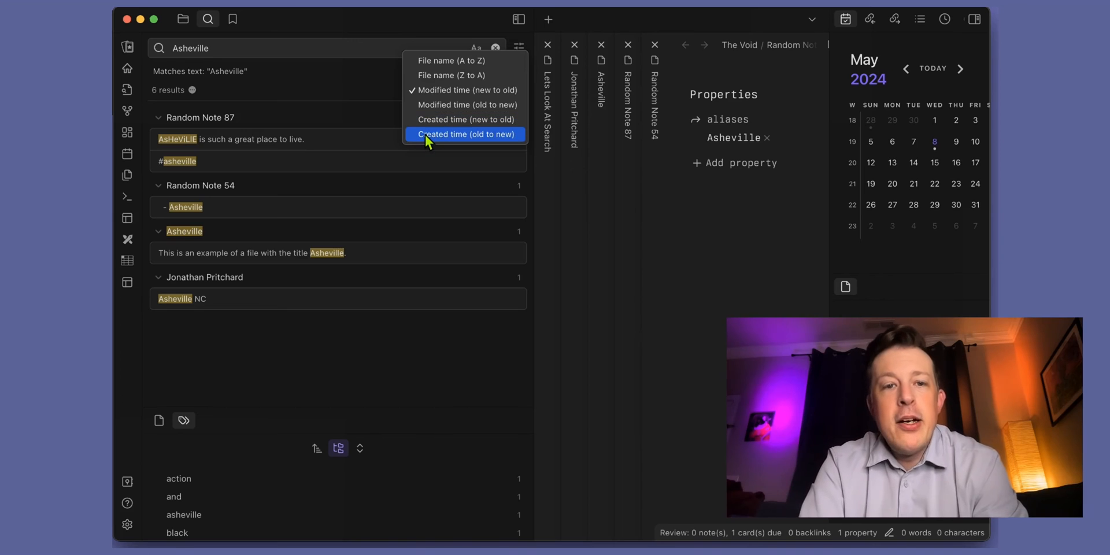
click(464, 134)
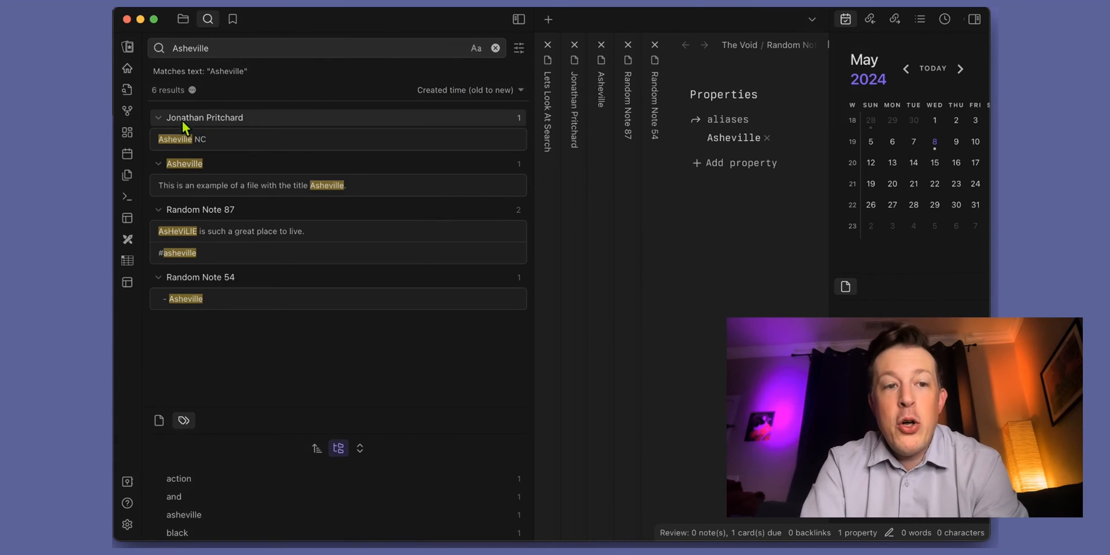
mouse_move(215, 285)
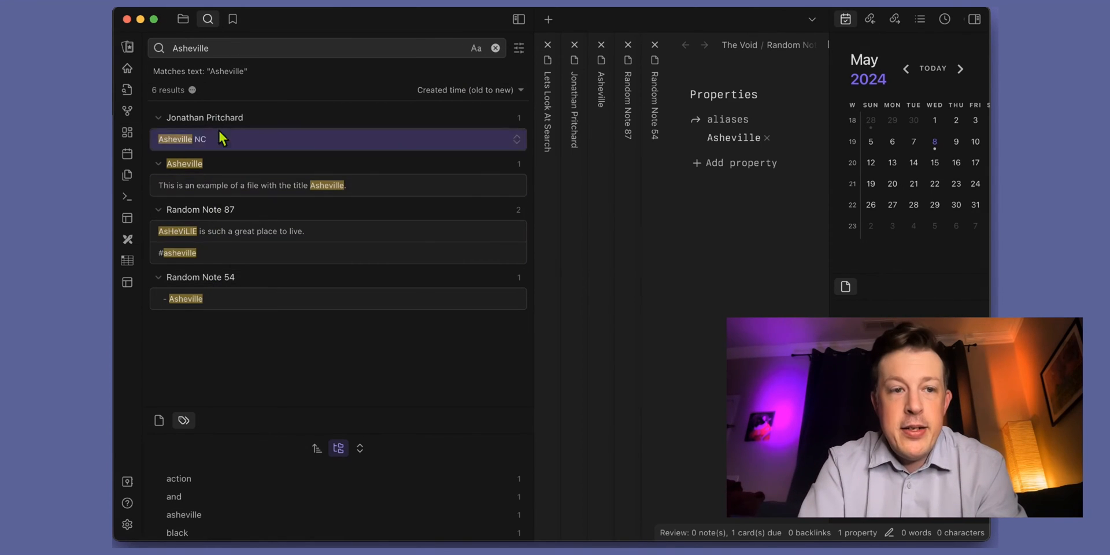
mouse_move(241, 298)
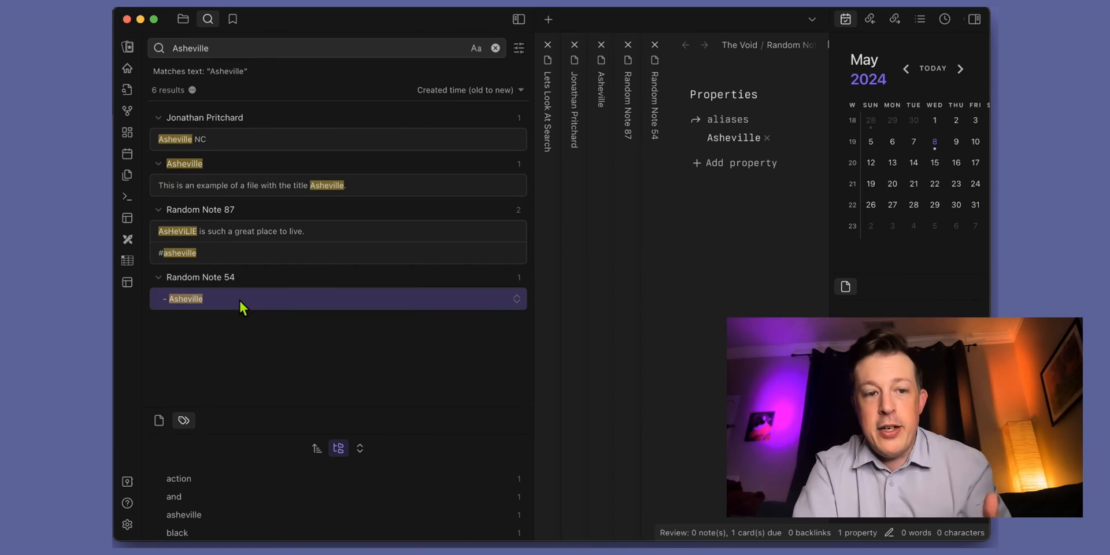
mouse_move(243, 214)
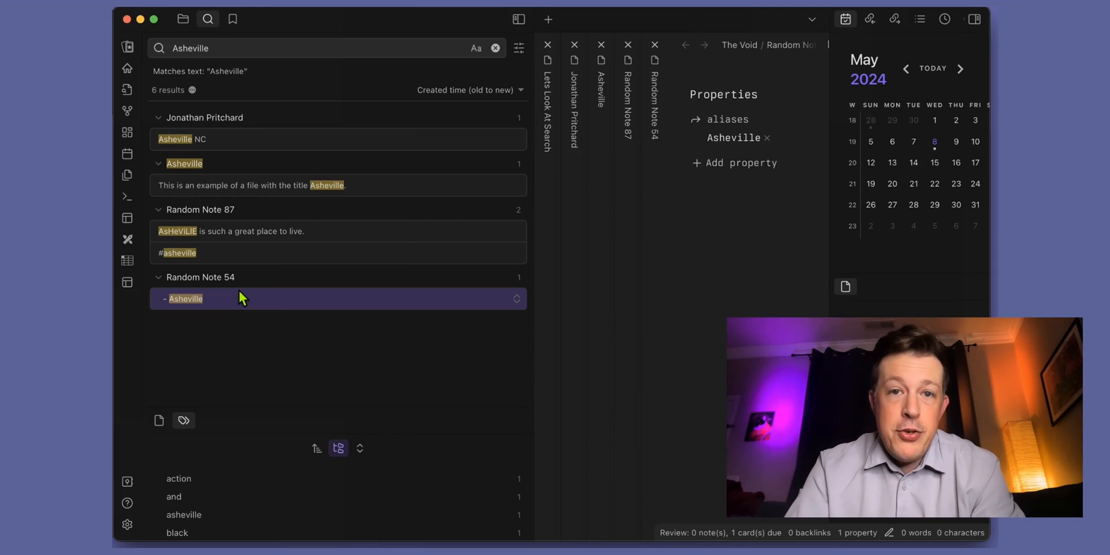
- Quote the query as an exact phrase, trim it to a partial word like "Ashe" and extend it again
click(256, 49)
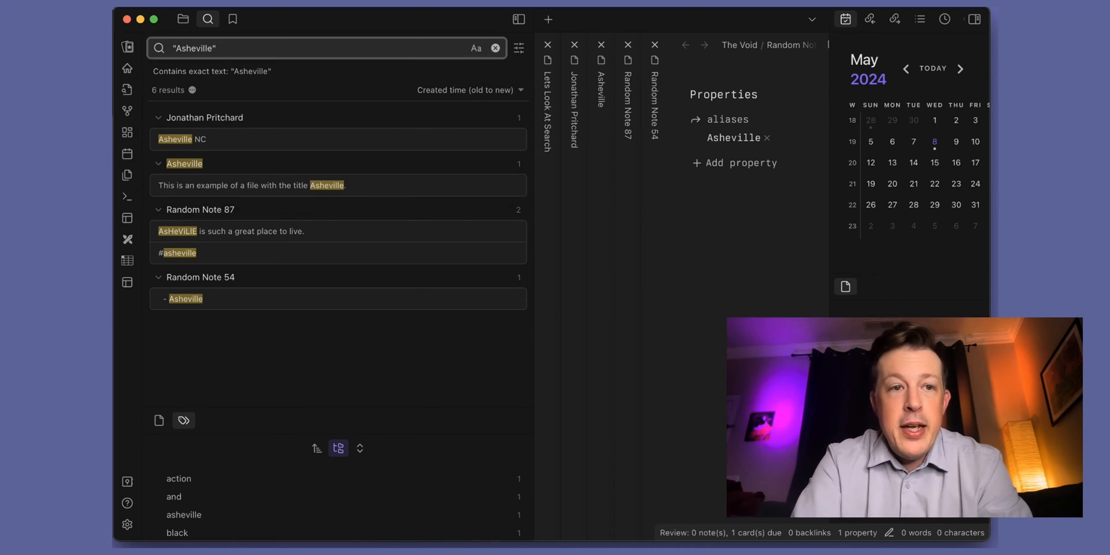
mouse_move(185, 277)
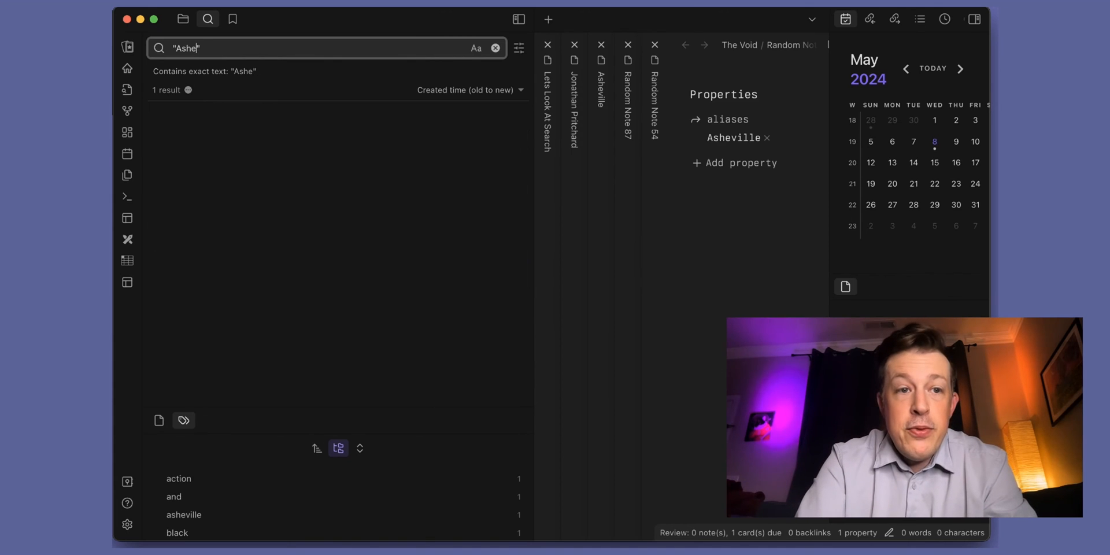
key(Backspace)
text(v)
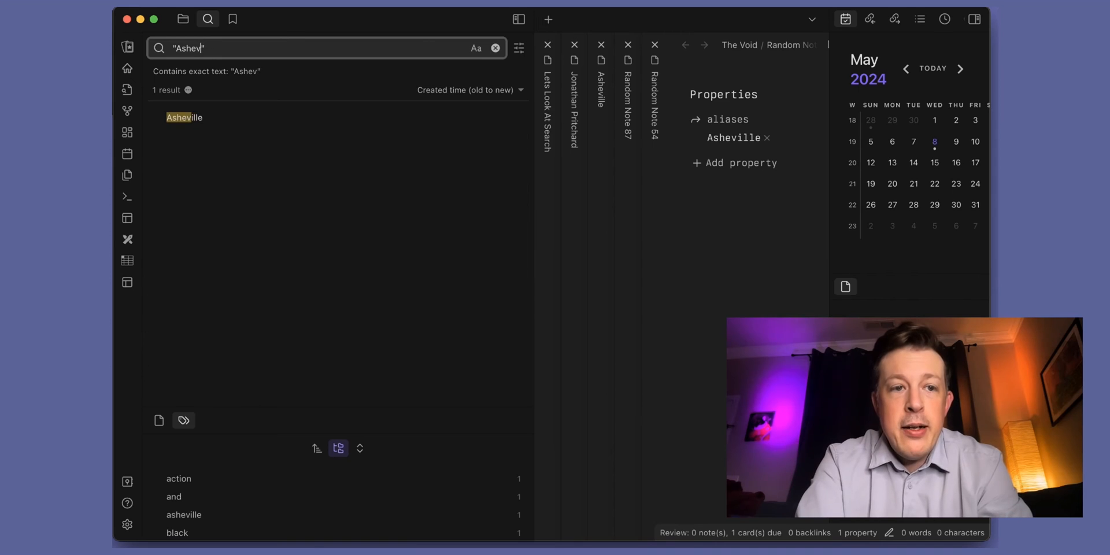
key(Backspace)
text(ille )
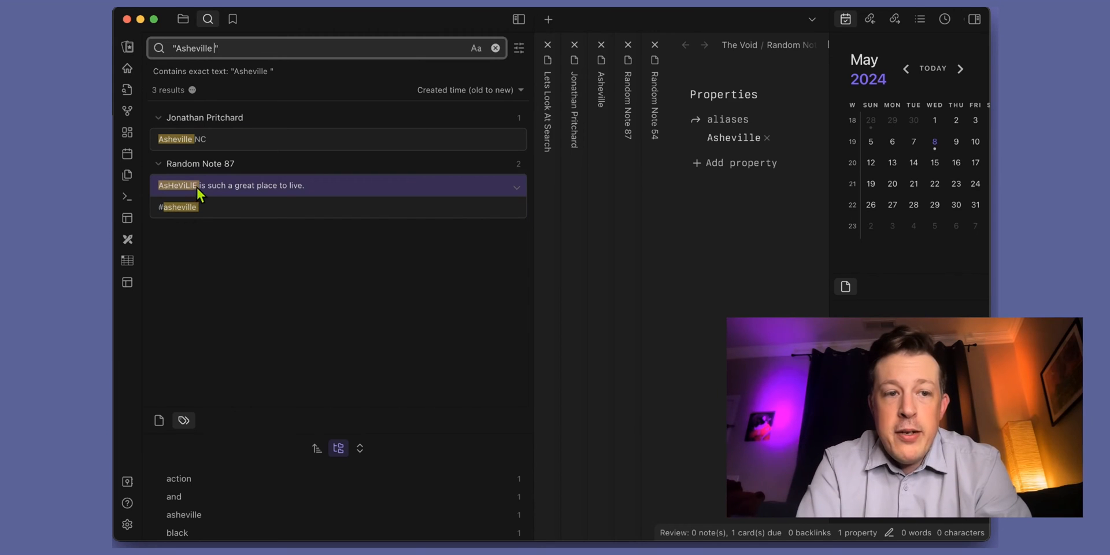
click(177, 207)
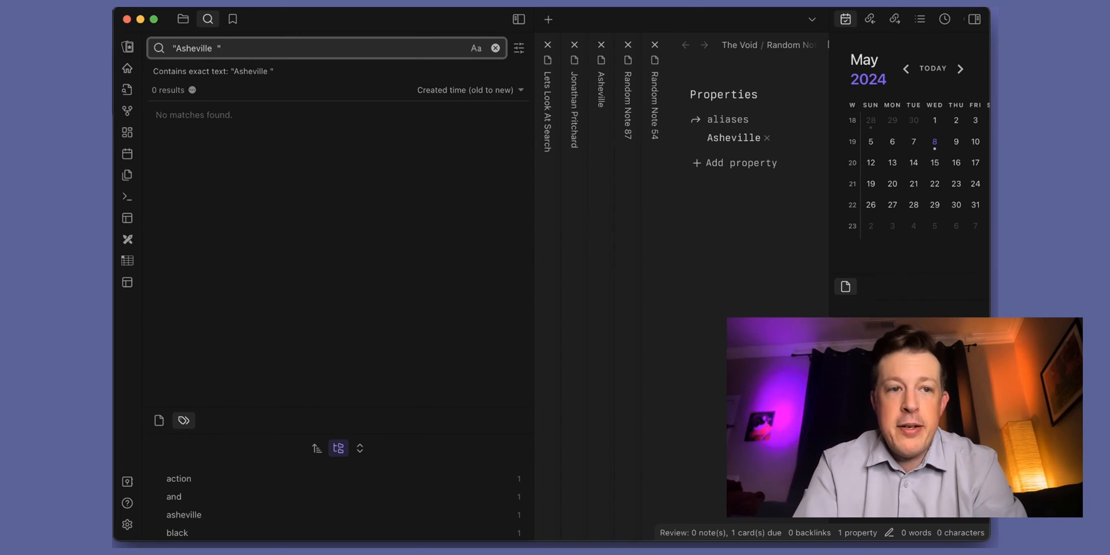
- Drop the quotes back to the plain Asheville search showing all six results
key(Backspace)
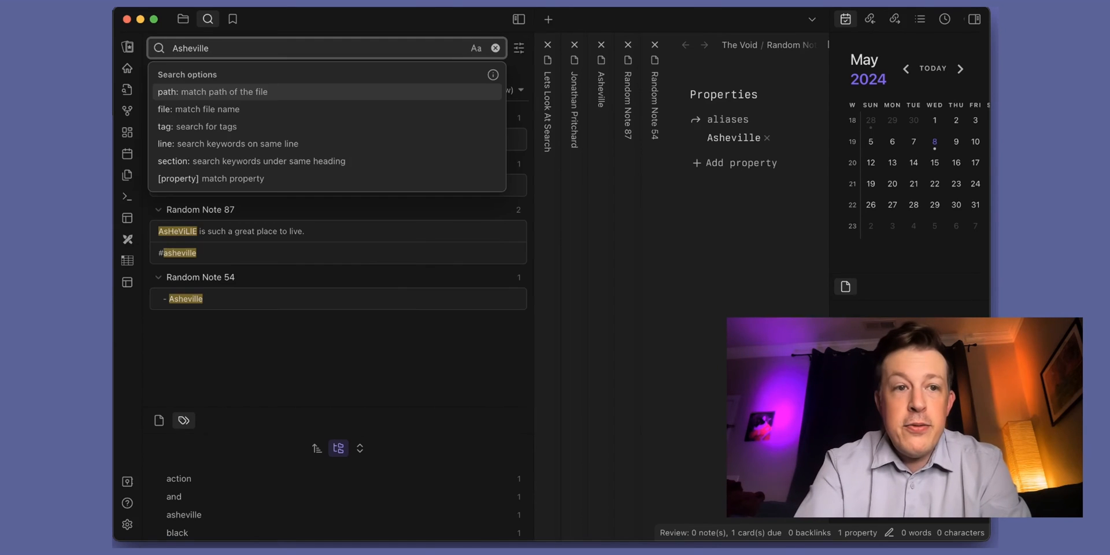
click(240, 360)
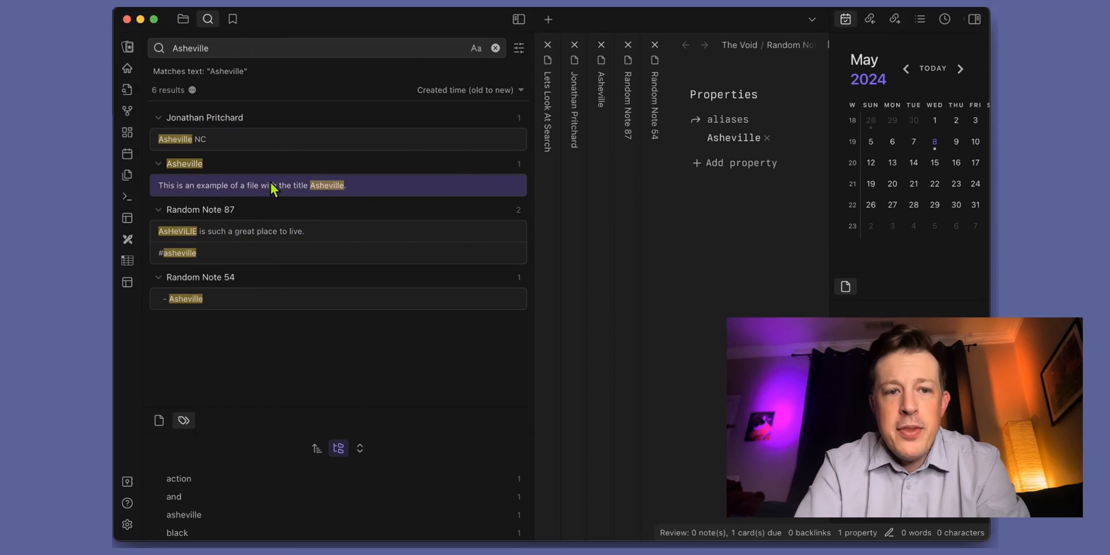
mouse_move(204, 185)
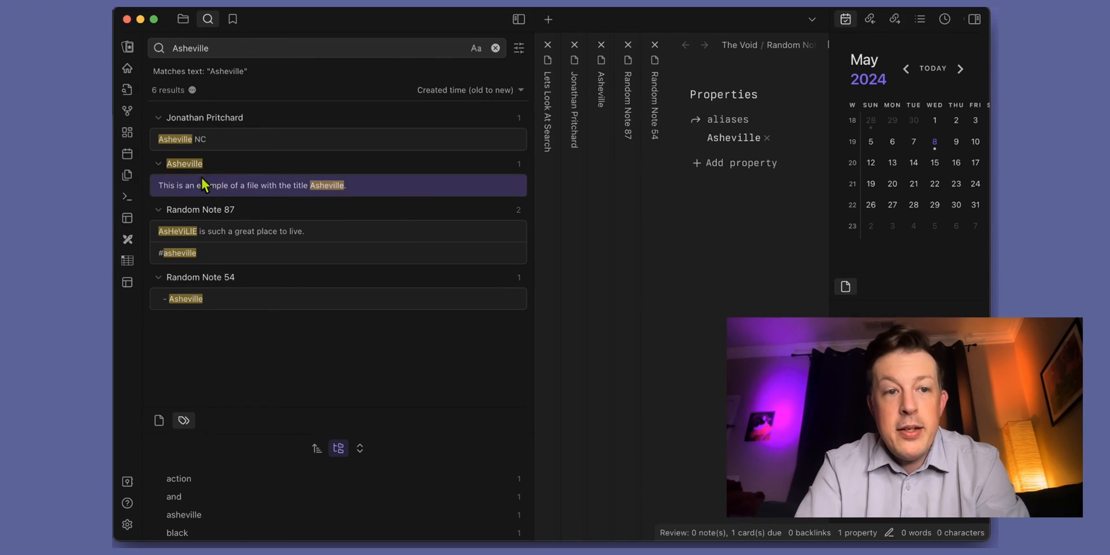
click(240, 49)
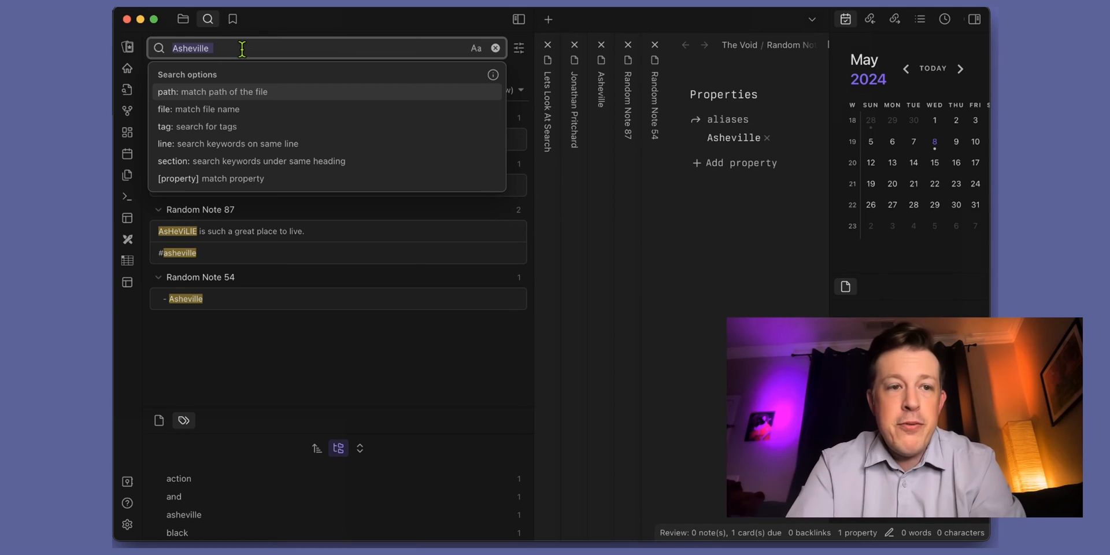
- Clear the query and begin the file: operator to search file names for Asheville
click(496, 48)
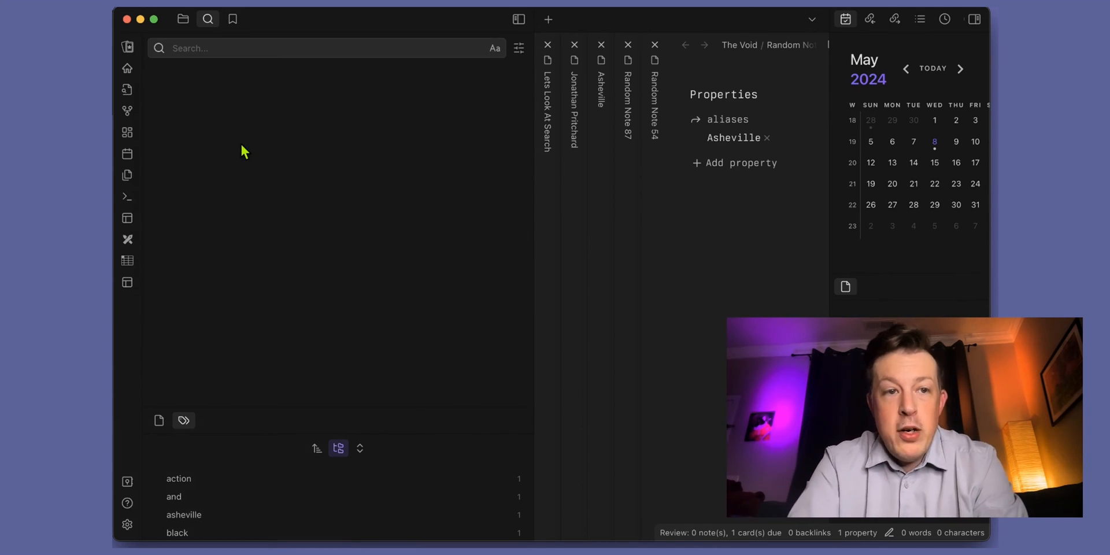
text(file:Asheville)
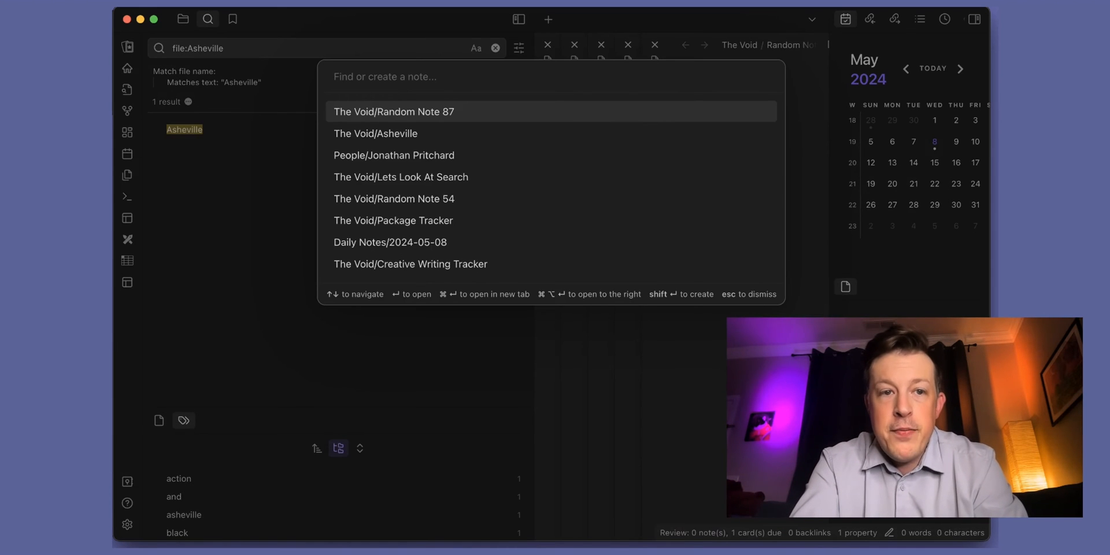
- Find 'asheville' in the quick switcher and open The Void/Asheville note
text(asheville)
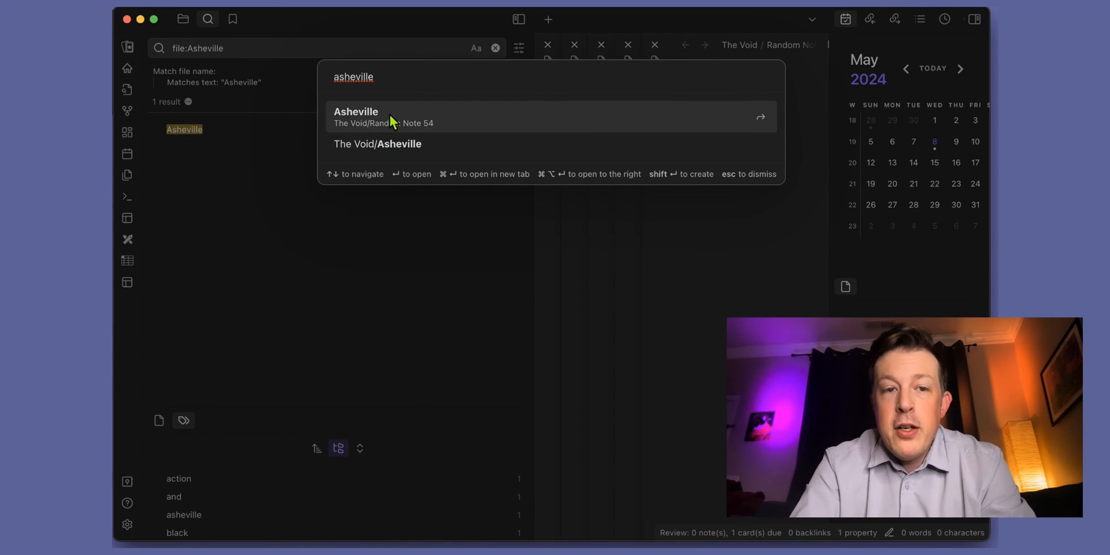
mouse_move(375, 121)
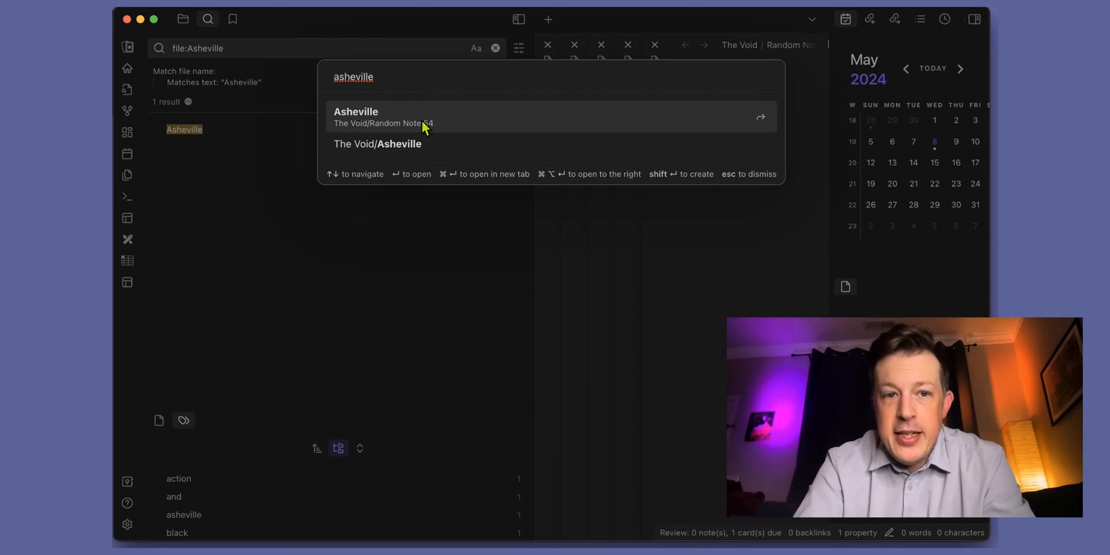
mouse_move(396, 130)
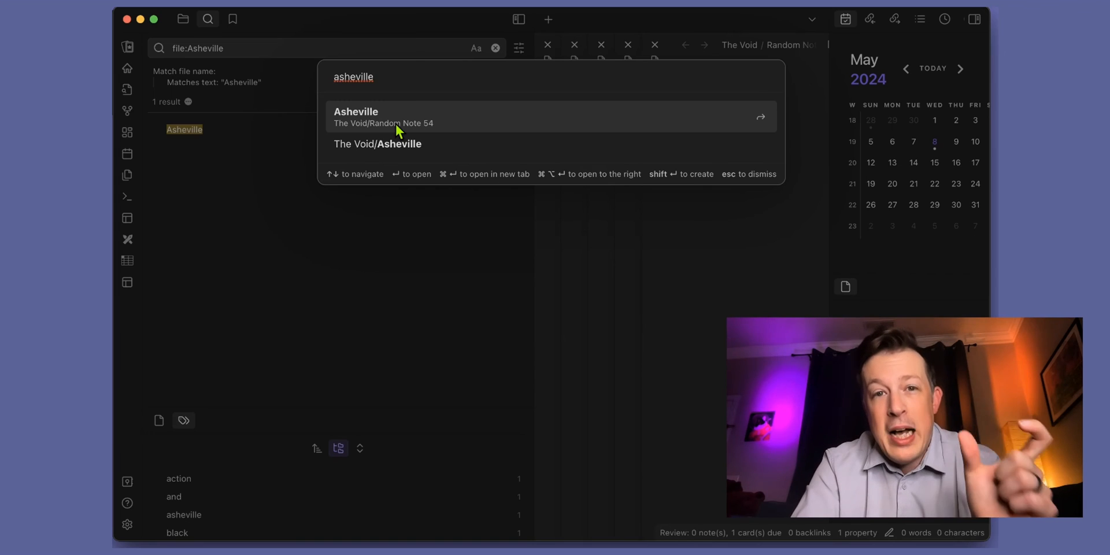
mouse_move(383, 131)
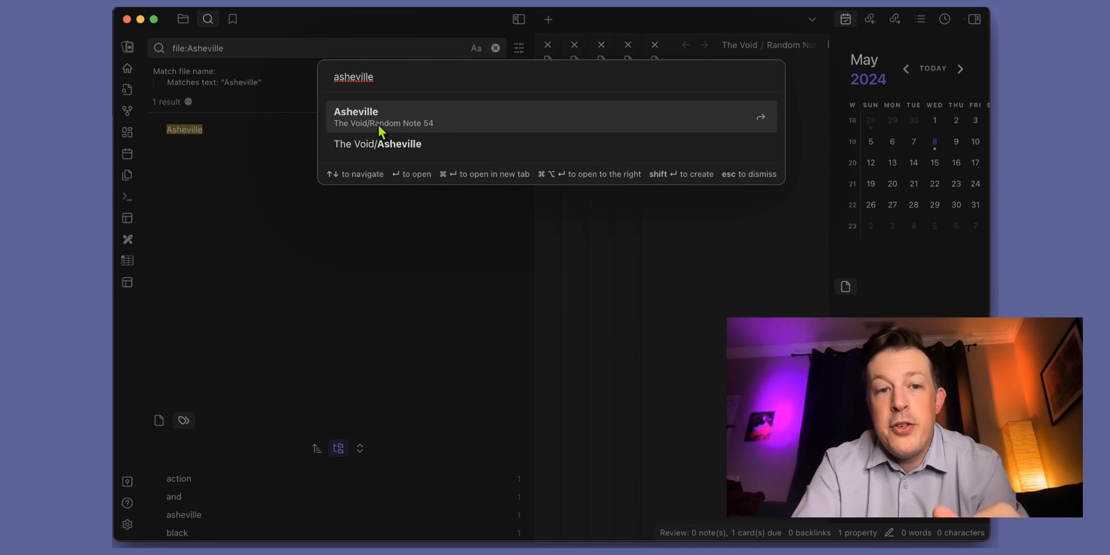
mouse_move(397, 136)
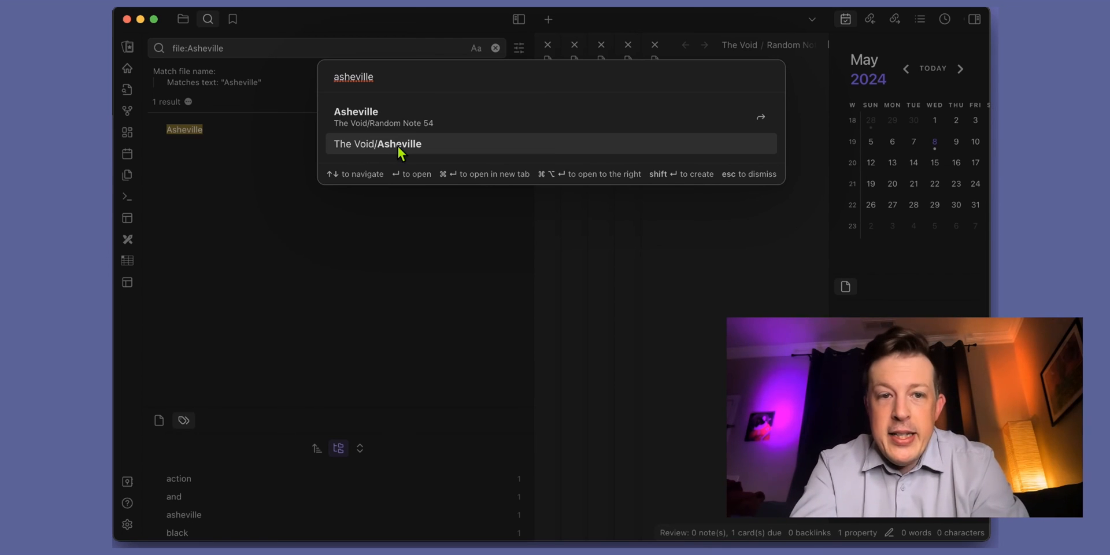
click(377, 143)
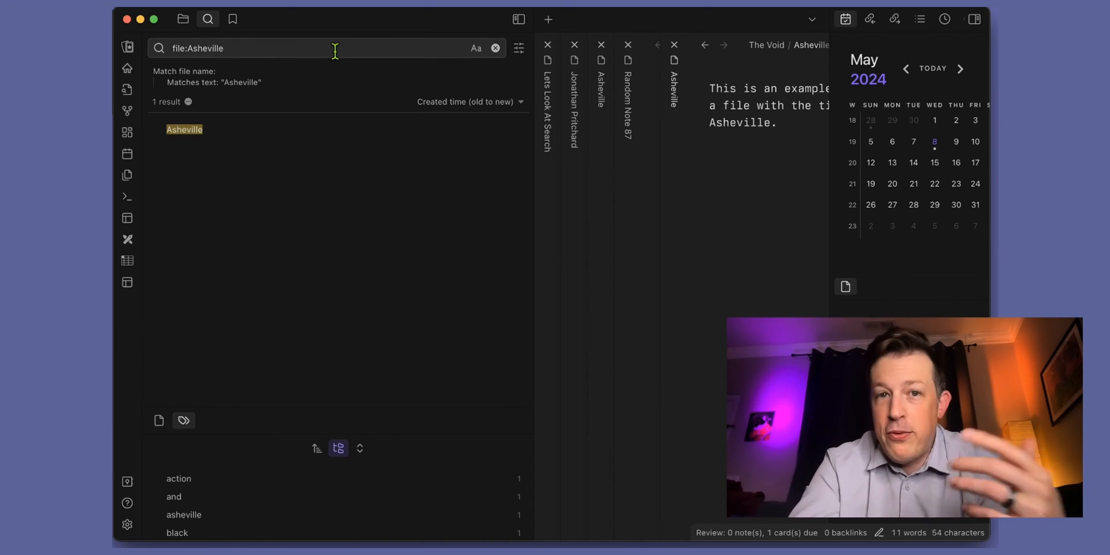
- Clear the query and search tag:#asheville, leaving Random Note 87 as the one result
click(496, 49)
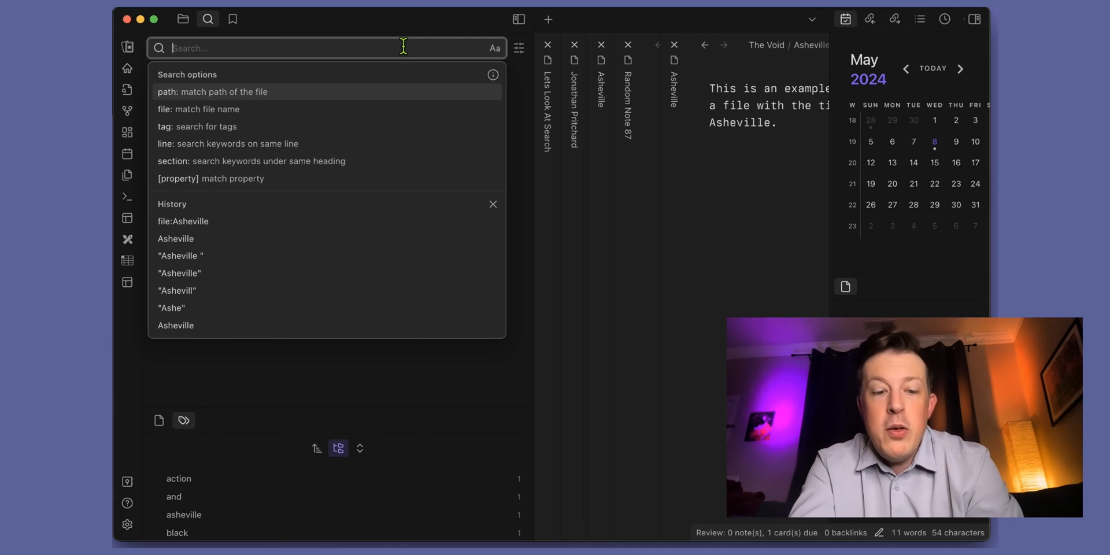
text(tag:)
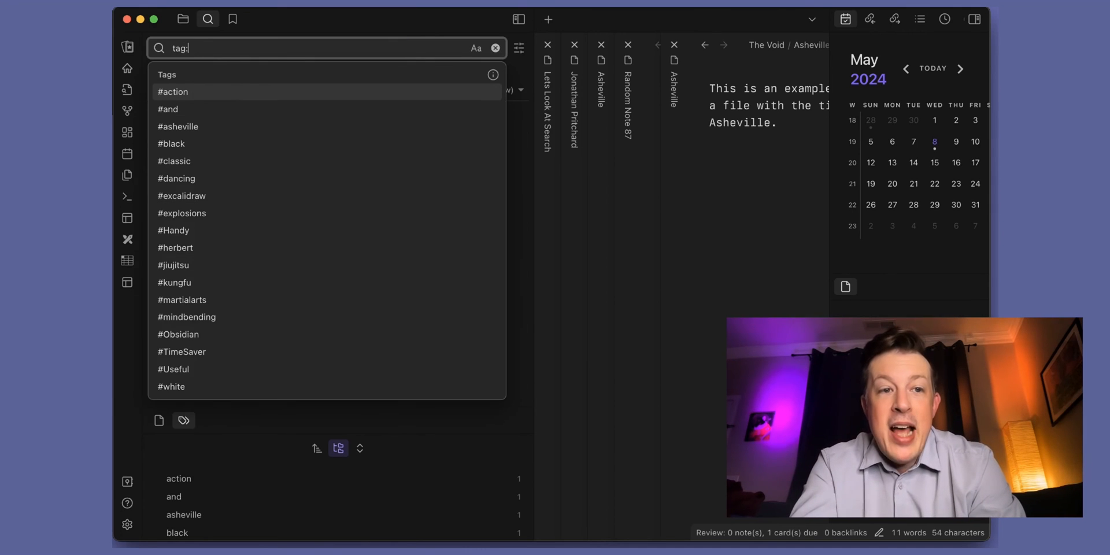
text(asheville)
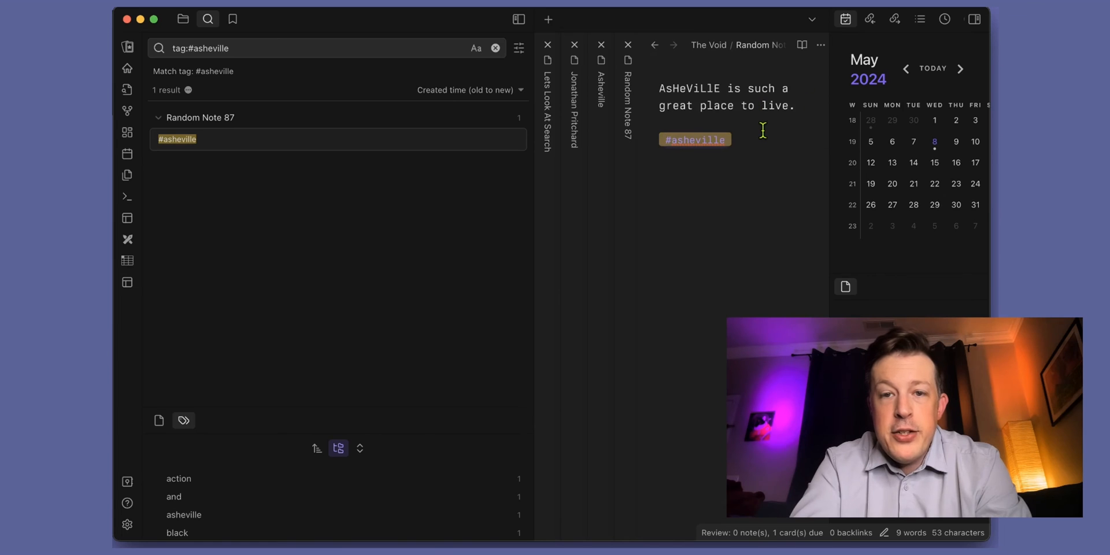
mouse_move(695, 140)
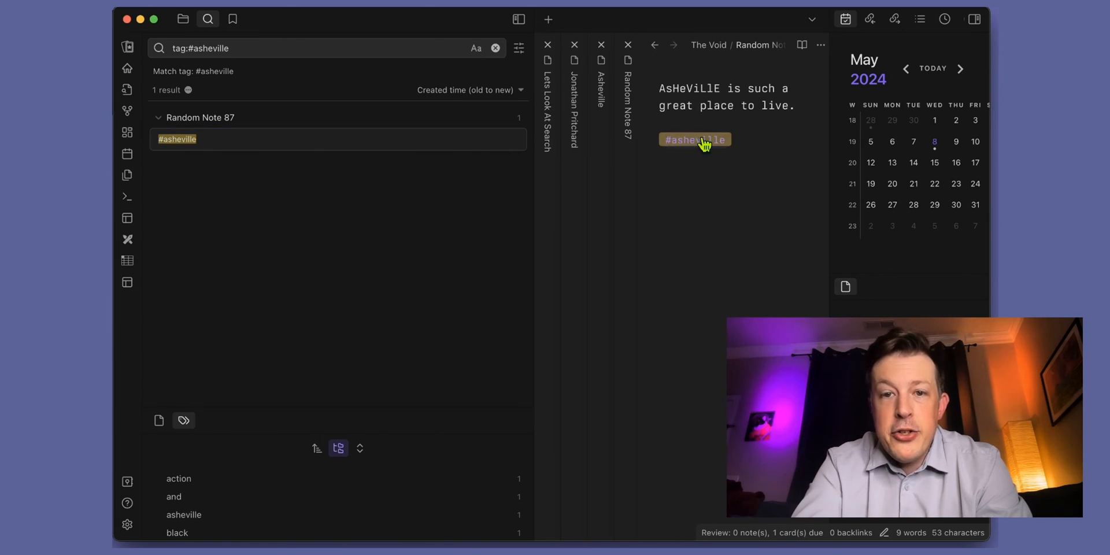
mouse_move(715, 149)
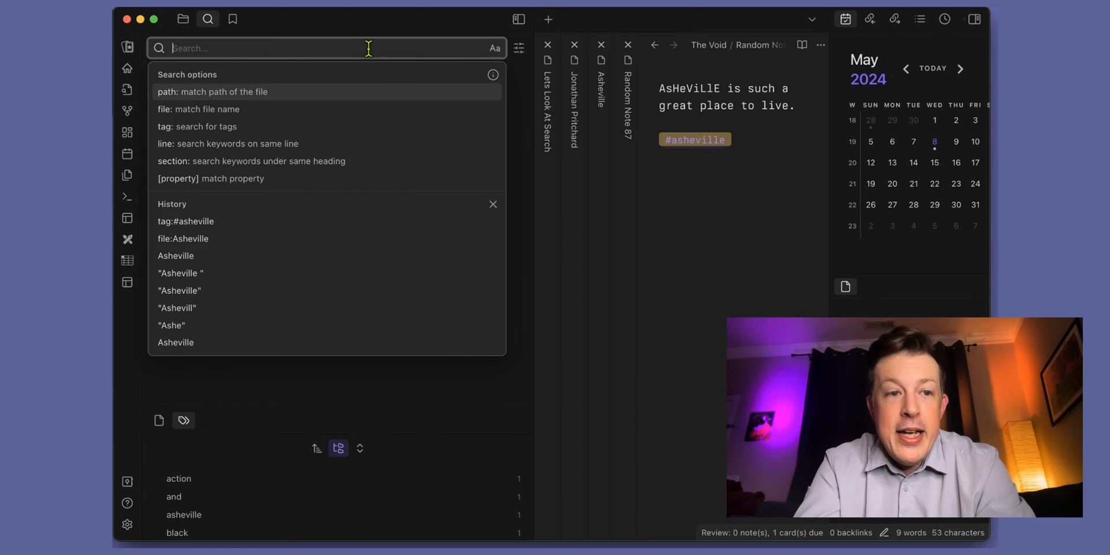
mouse_move(309, 161)
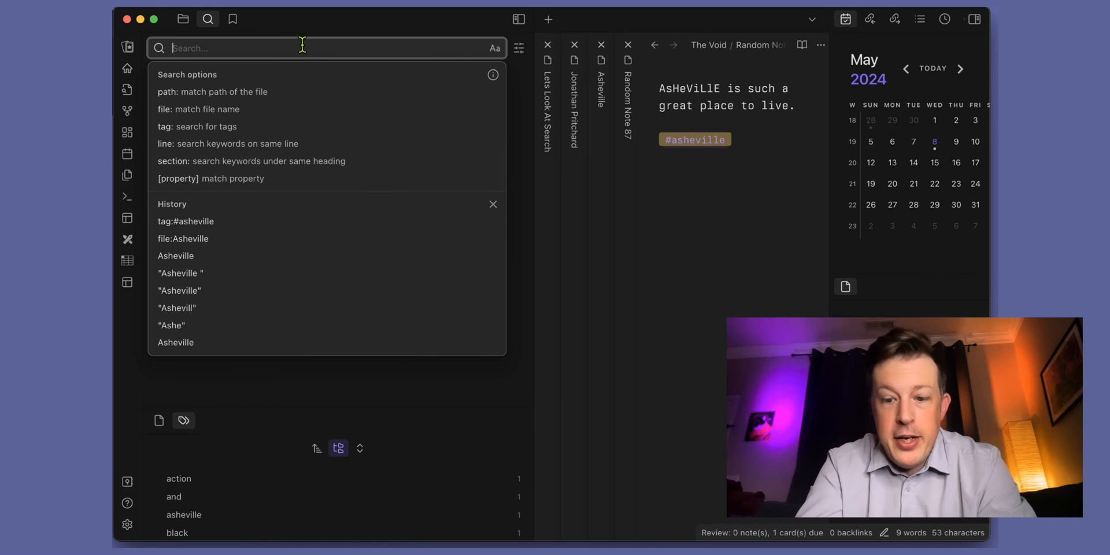
- Build the property query [aliases:Asheville] so only Random Note 54 matches
text([)
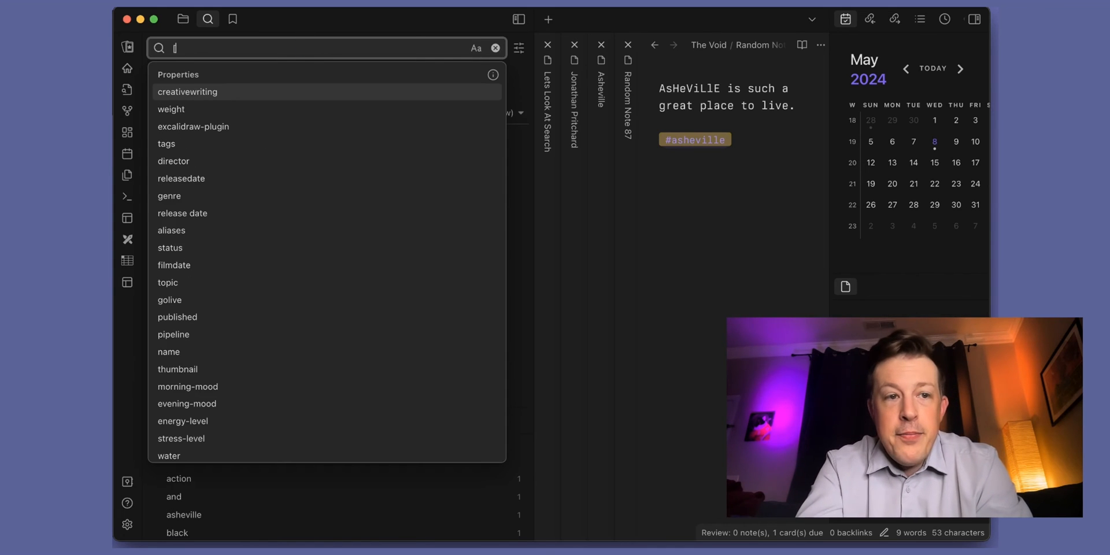
mouse_move(293, 142)
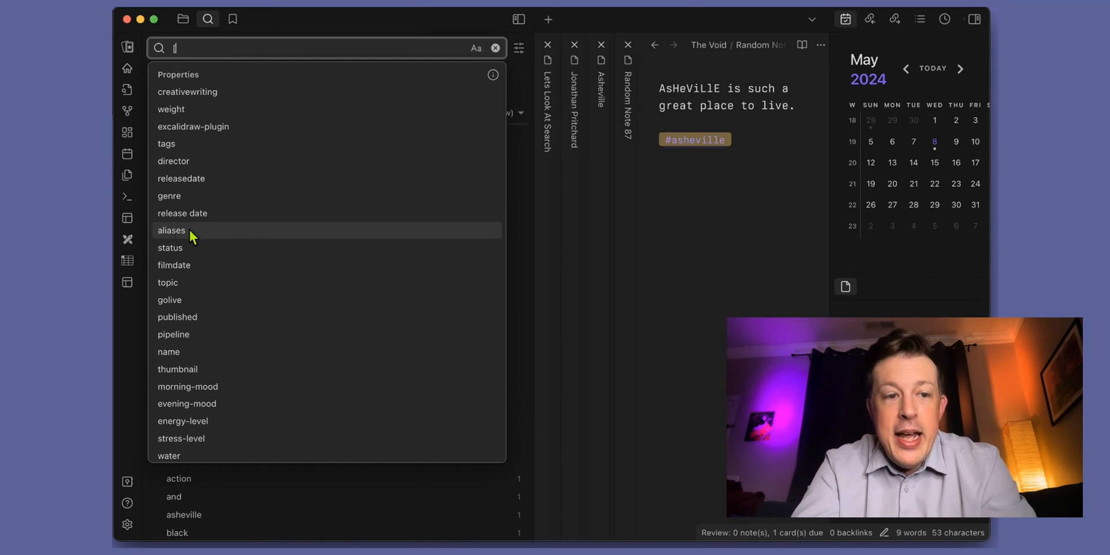
click(171, 230)
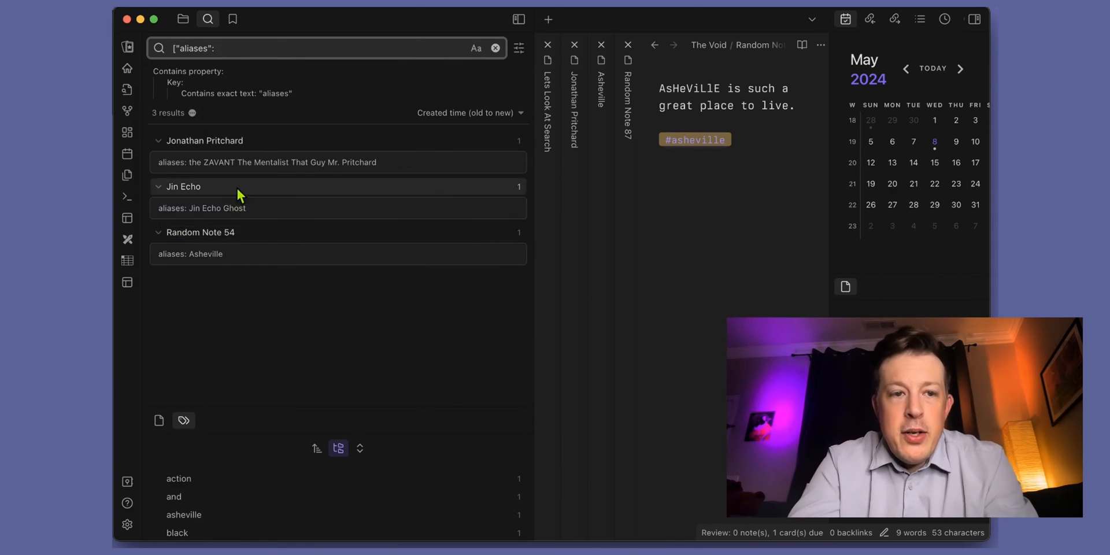
mouse_move(254, 149)
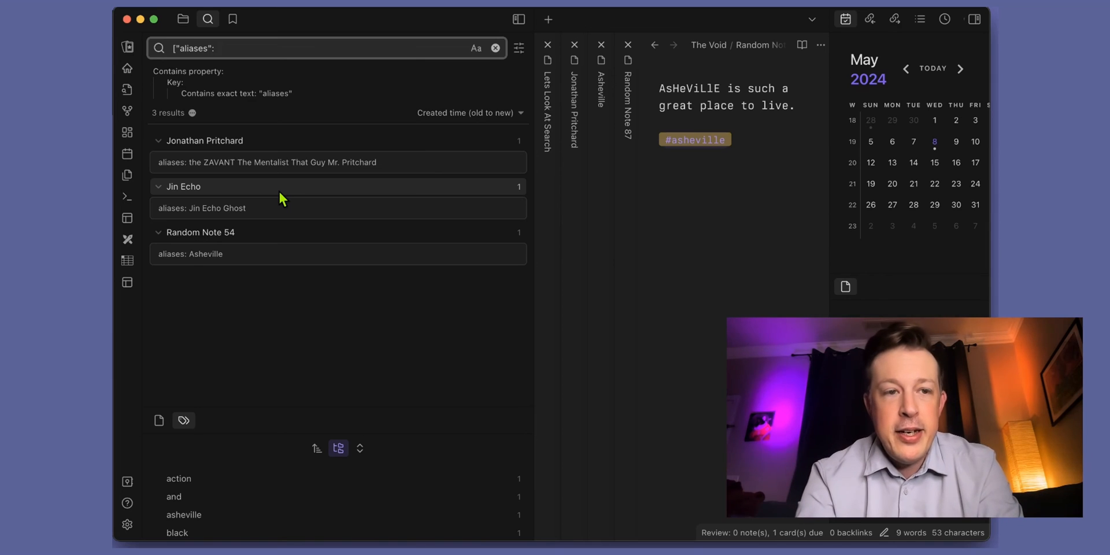
text(:Asheville])
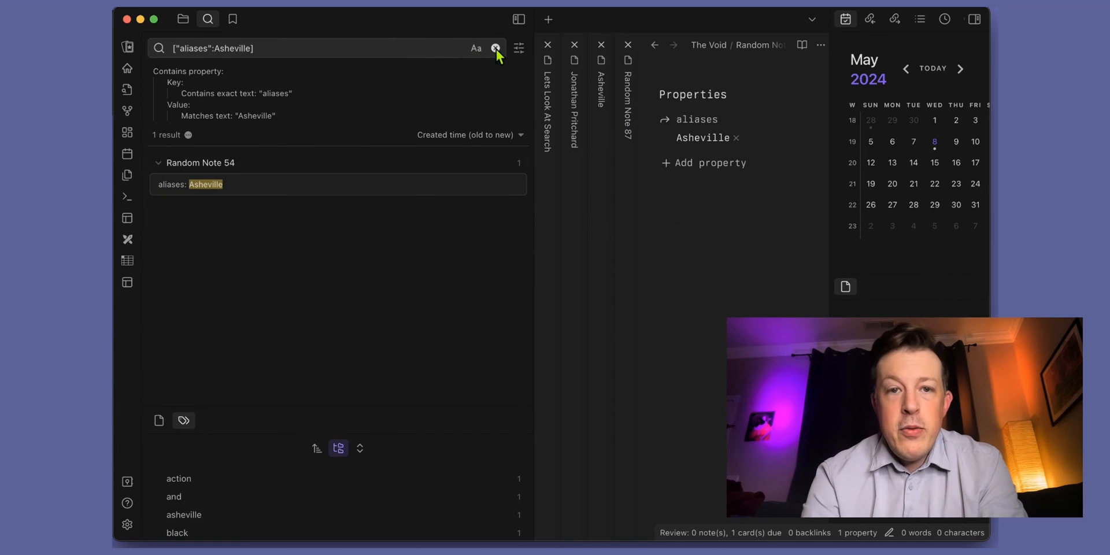
- Run a plain search for 'Asheville', returning six results across the notes
click(495, 48)
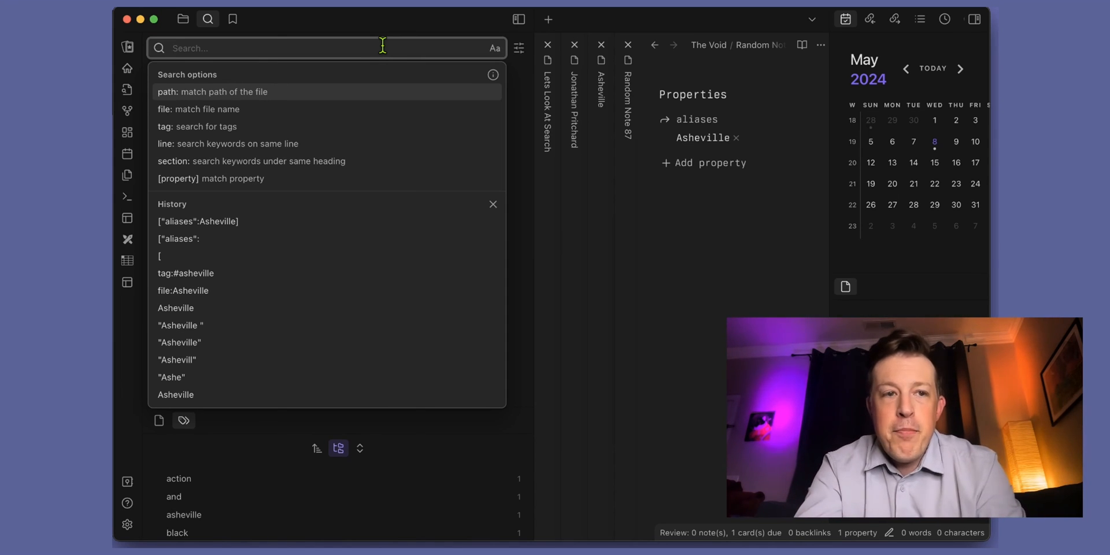
text(Asheville)
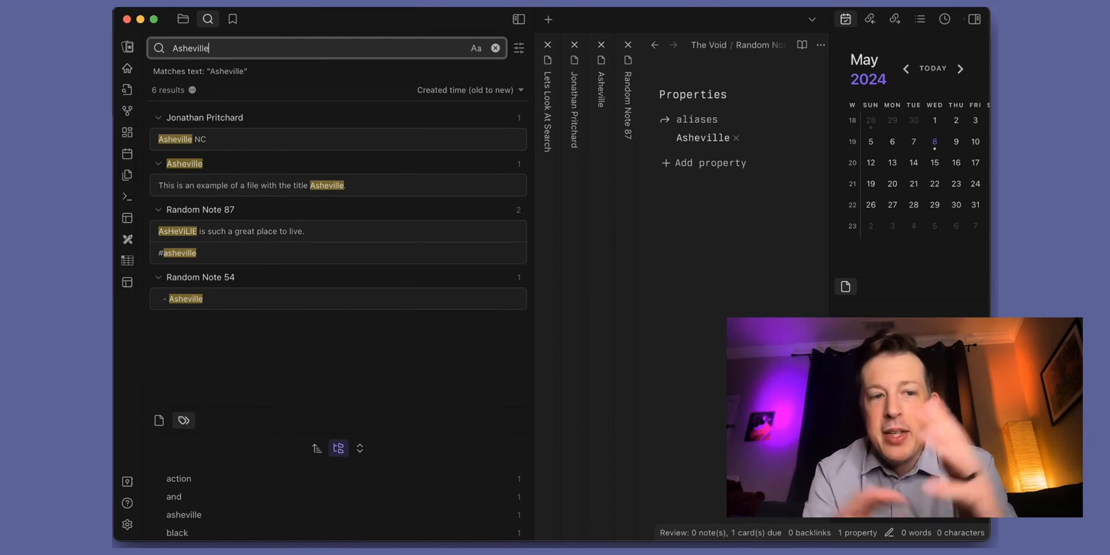
click(177, 253)
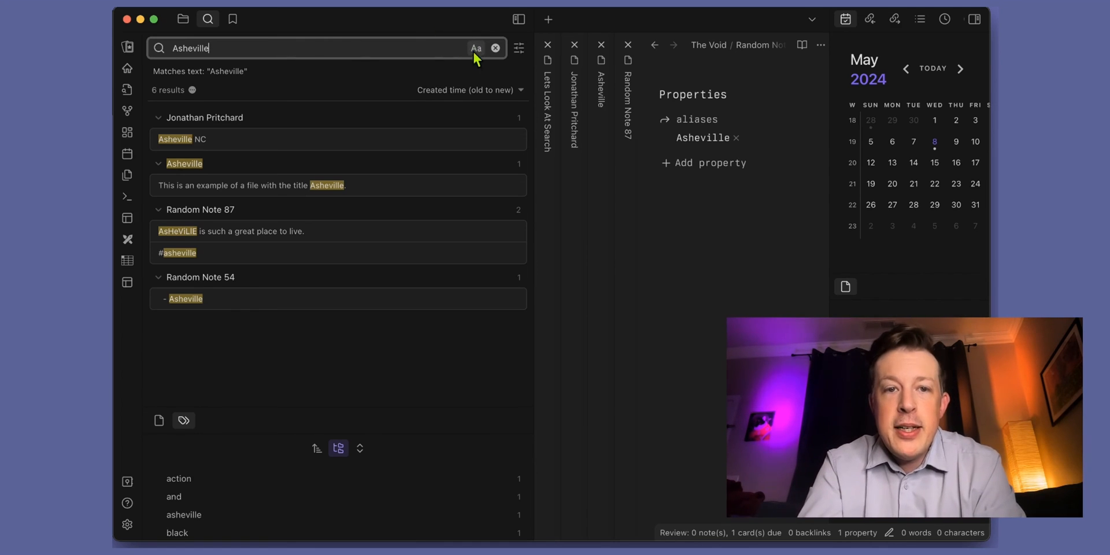
mouse_move(475, 49)
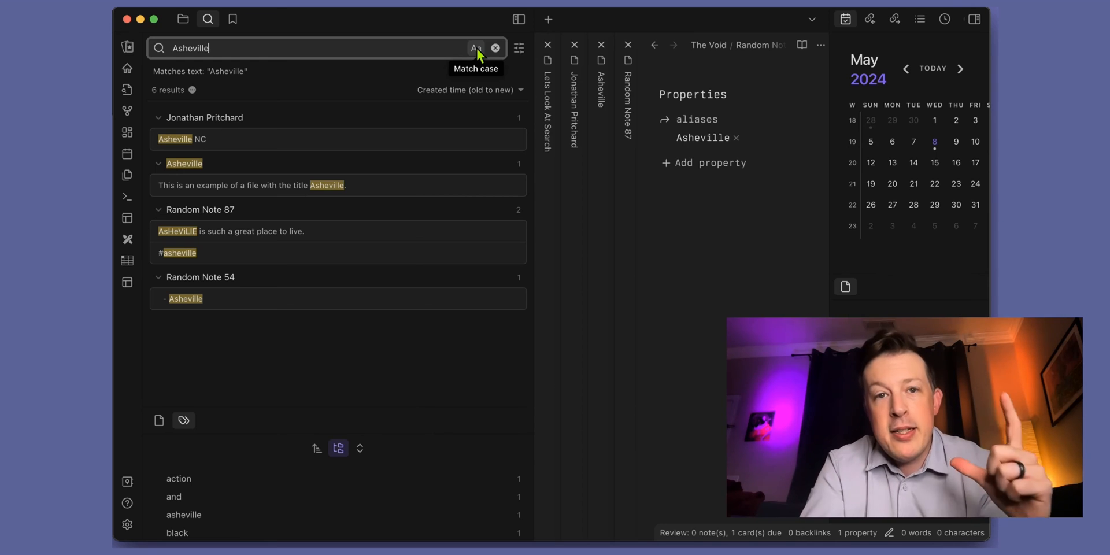
- Enable case-sensitive matching (Aa), trimming the Asheville results from 6 to 4
click(475, 49)
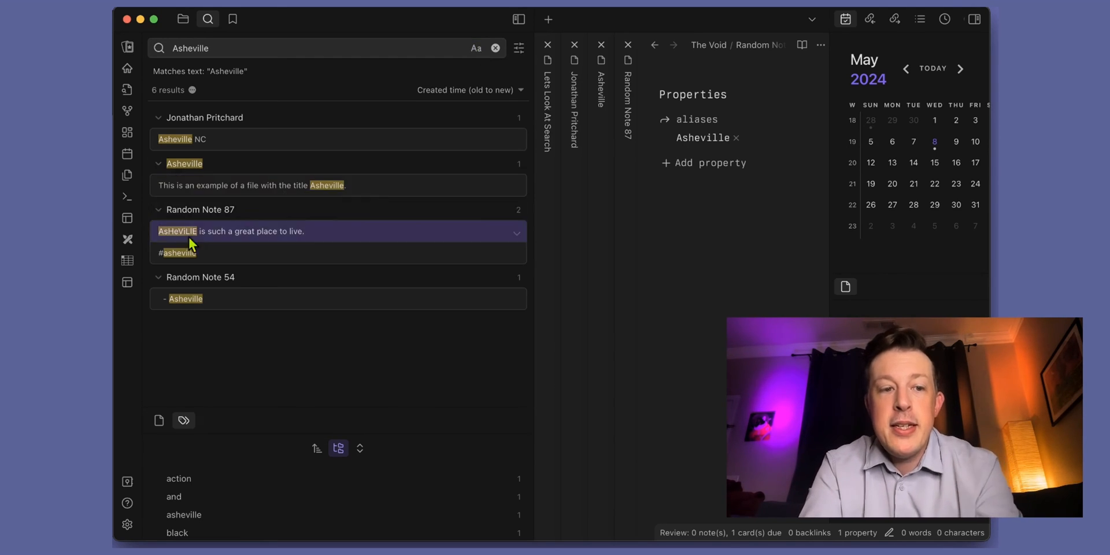
mouse_move(223, 230)
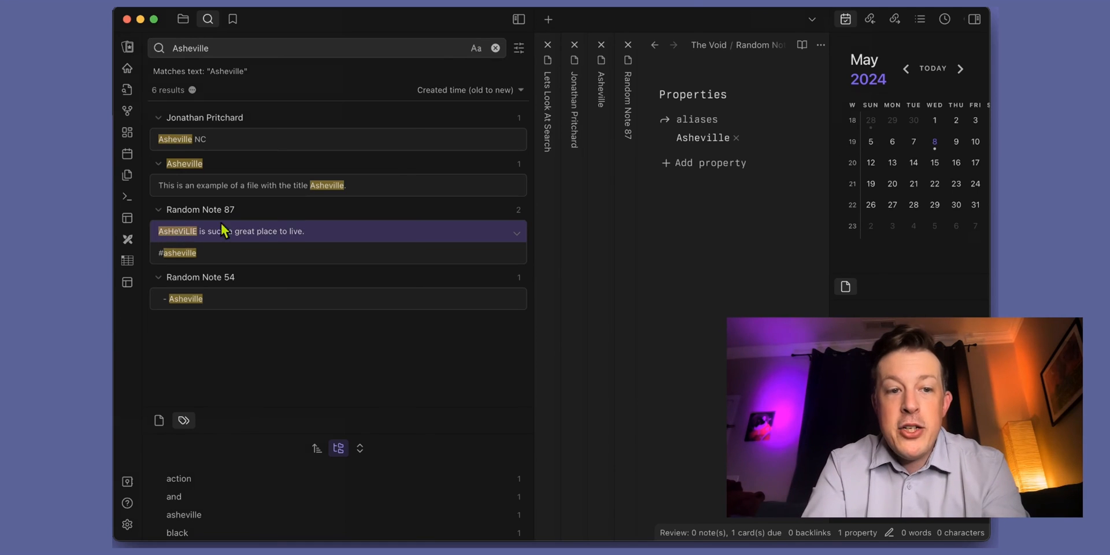
click(475, 48)
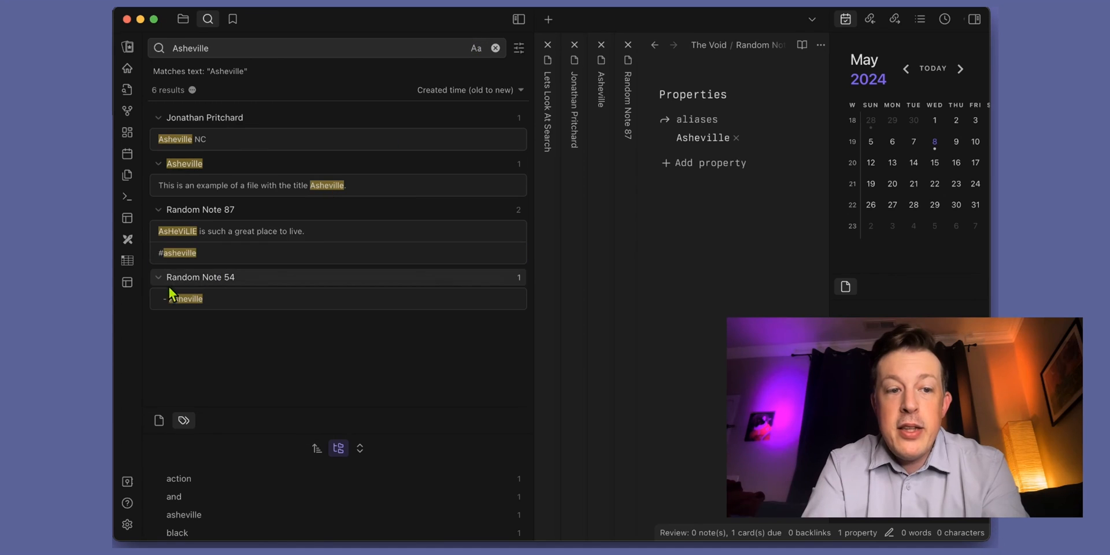
click(177, 253)
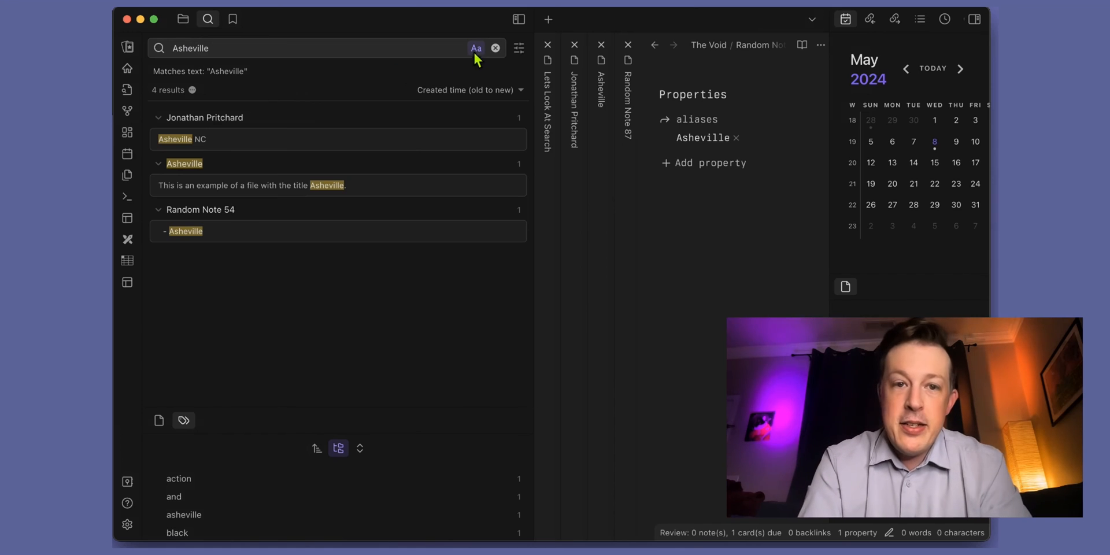
mouse_move(475, 48)
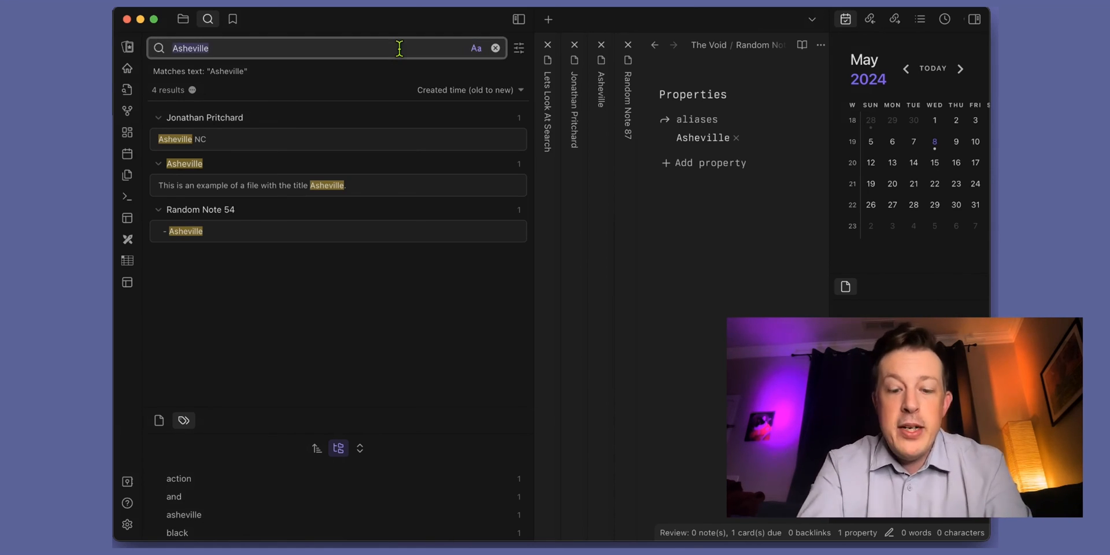
- Search the mixed-case 'AsHeViLlE' with match-case off so all six results appear
text(AsH)
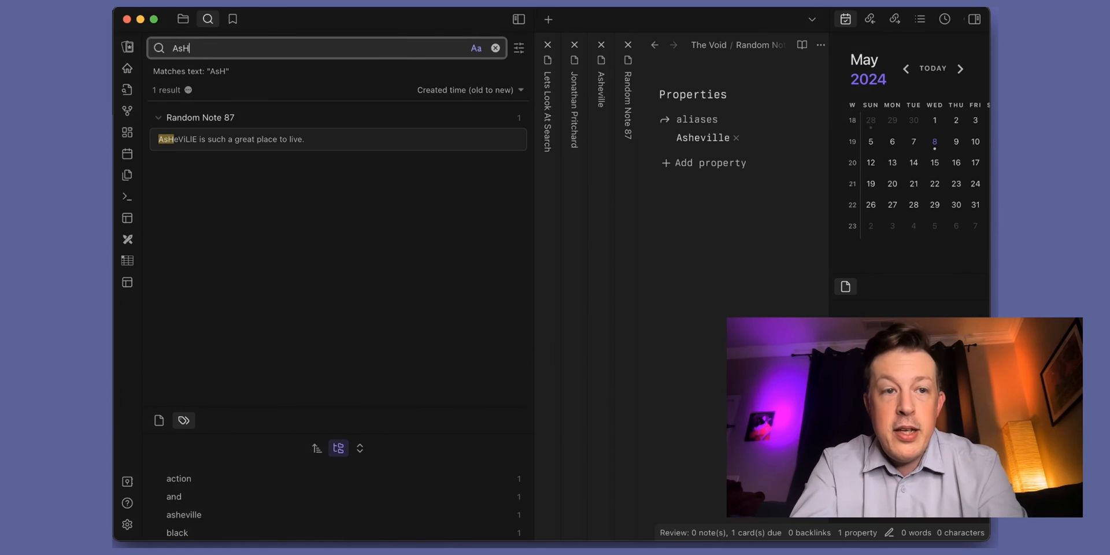
text(eViLlE)
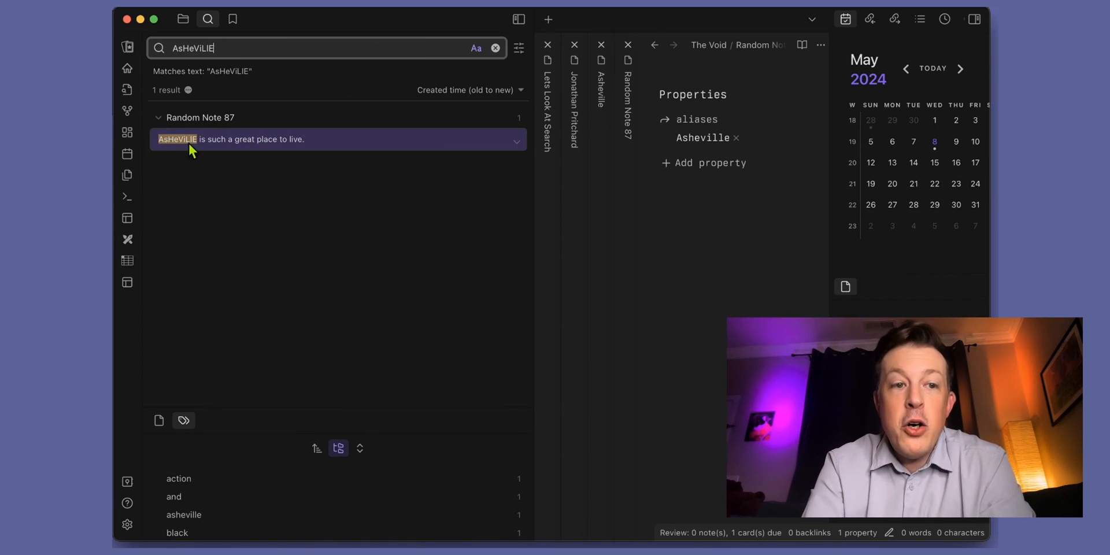
mouse_move(186, 37)
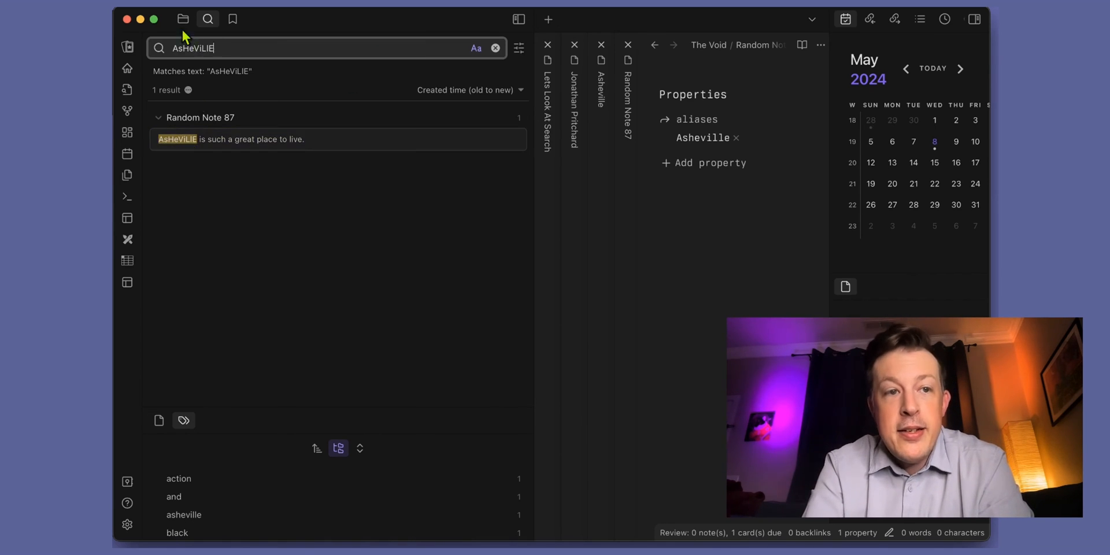
mouse_move(164, 48)
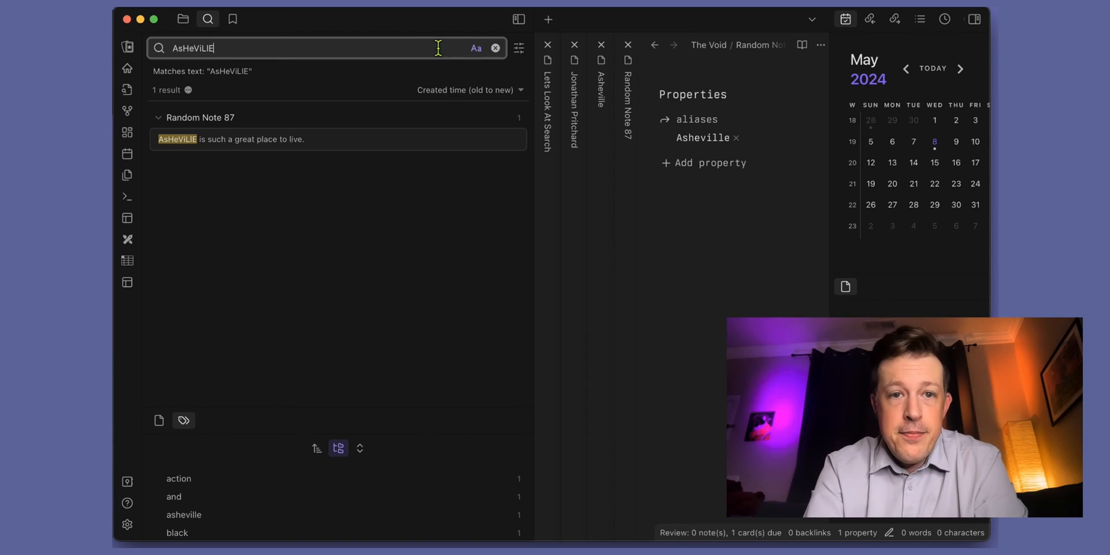
click(475, 47)
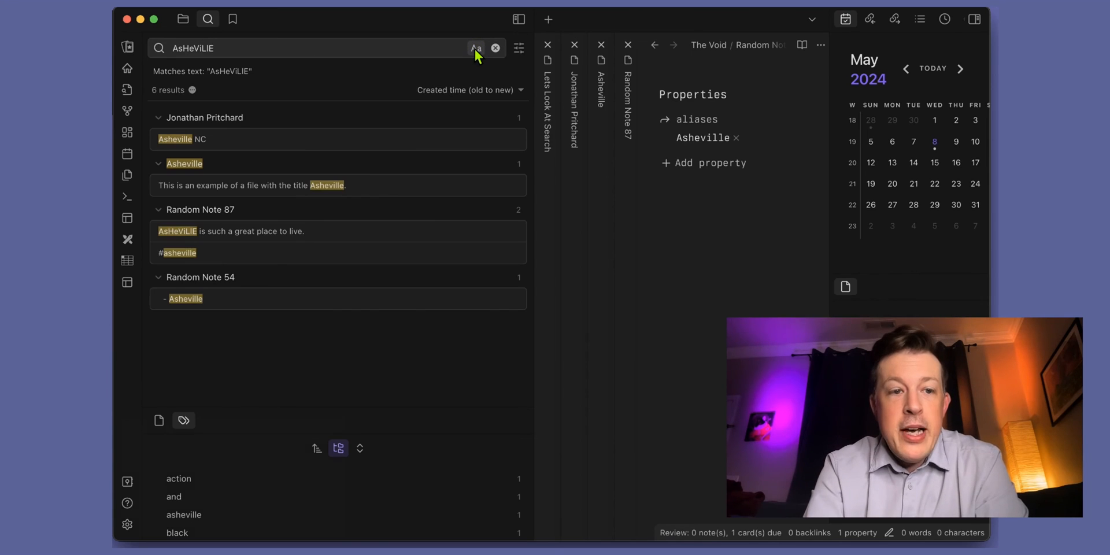
mouse_move(187, 185)
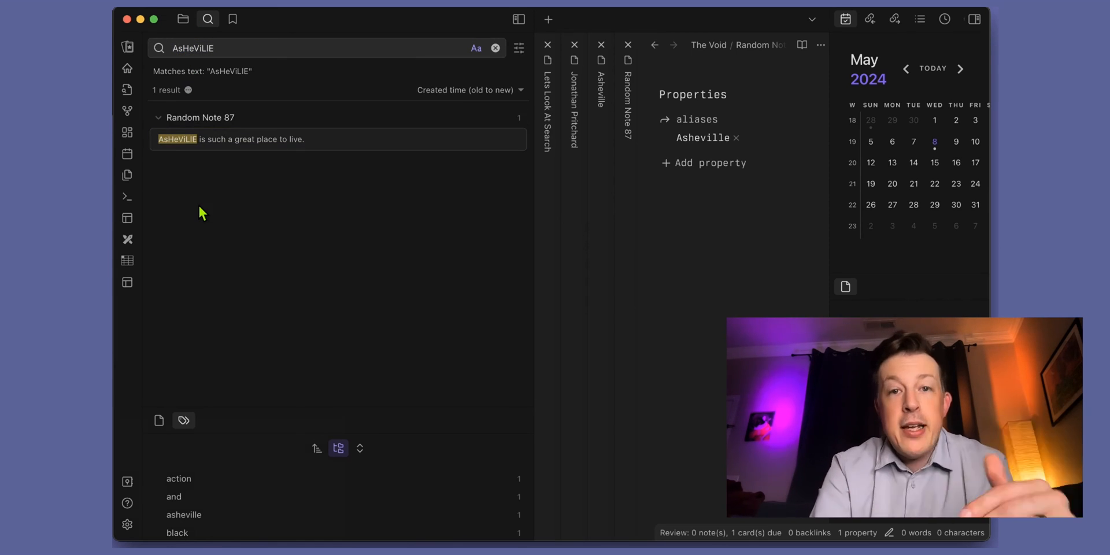
click(475, 48)
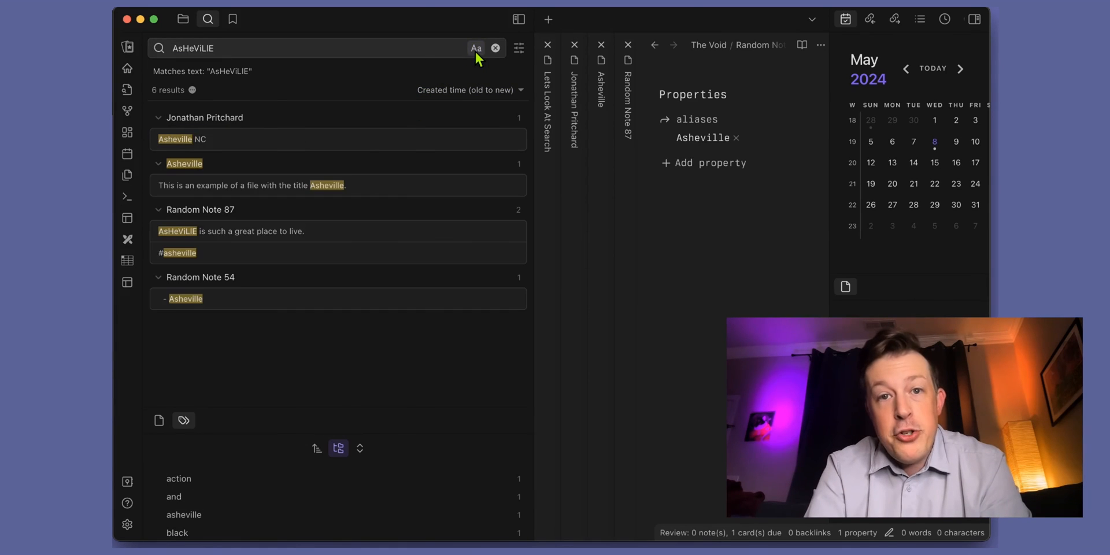
mouse_move(319, 327)
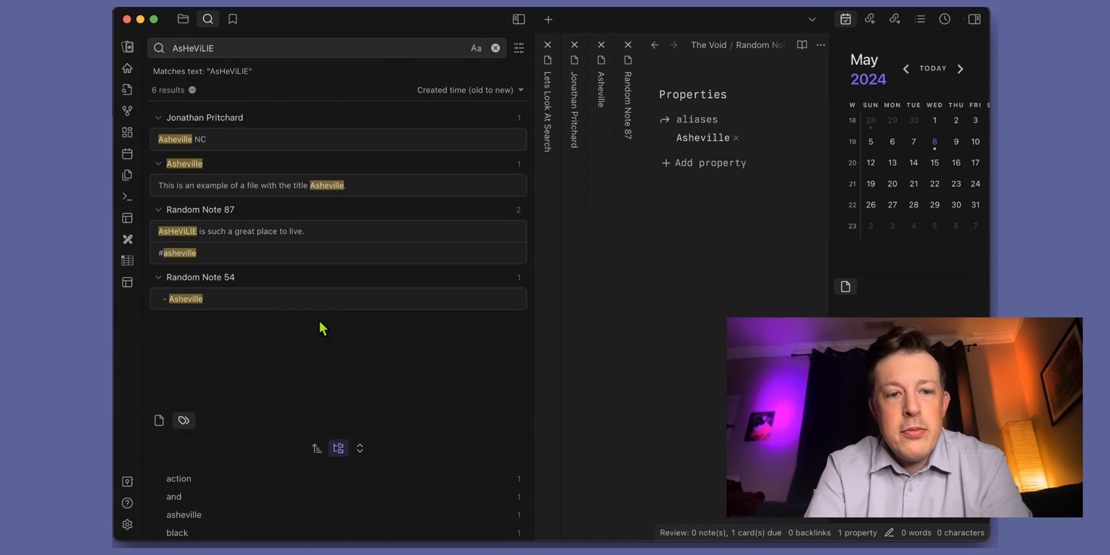
mouse_move(323, 345)
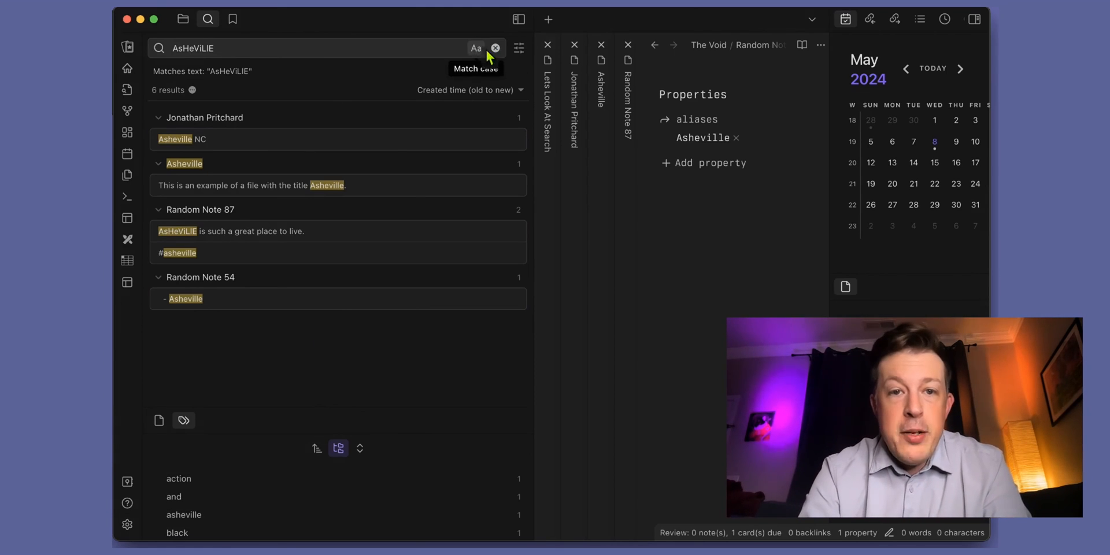
- Clear the query and search history so the empty box lists the search operators
click(496, 48)
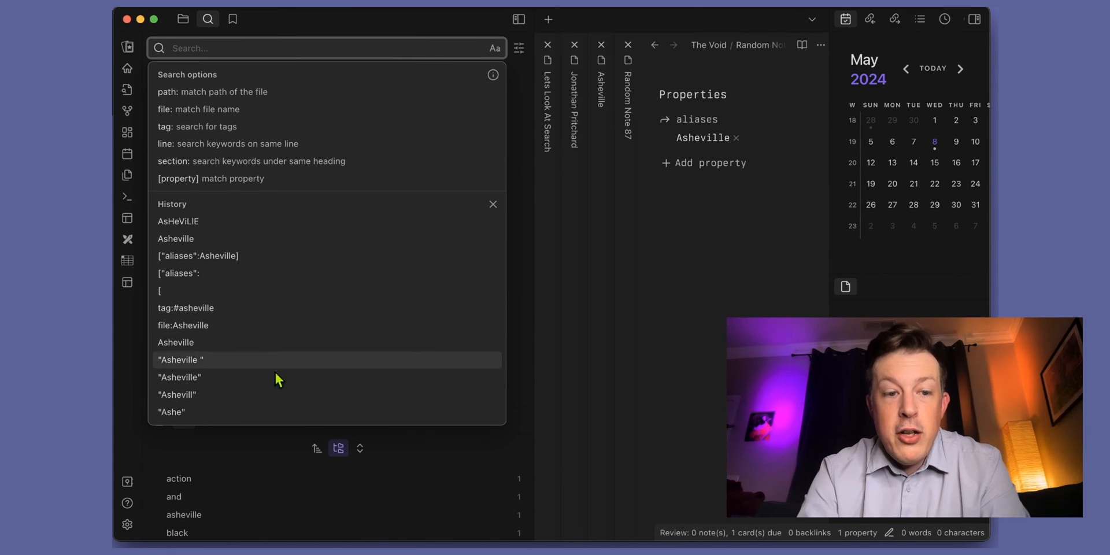
click(492, 204)
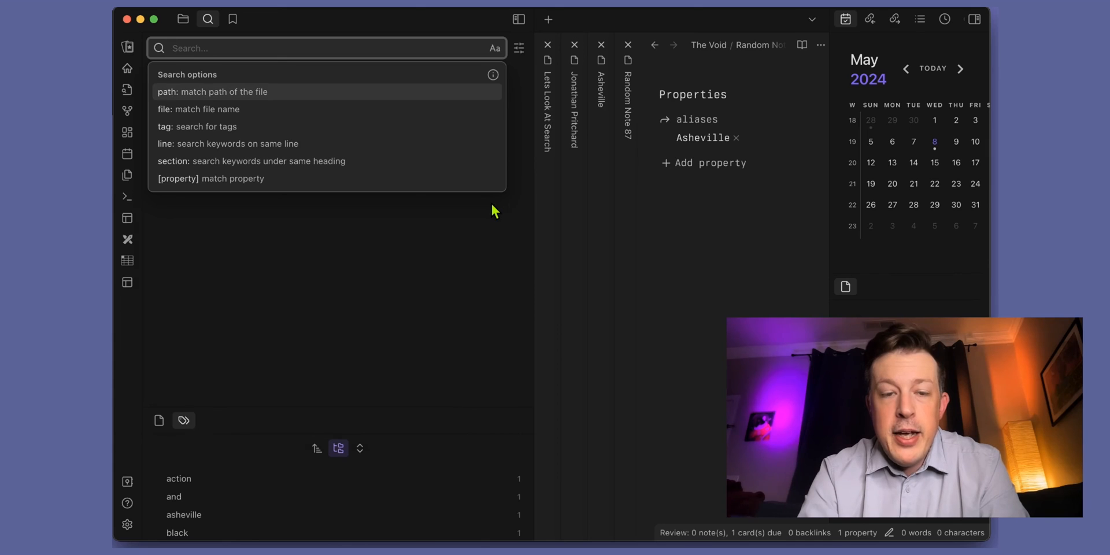
mouse_move(297, 109)
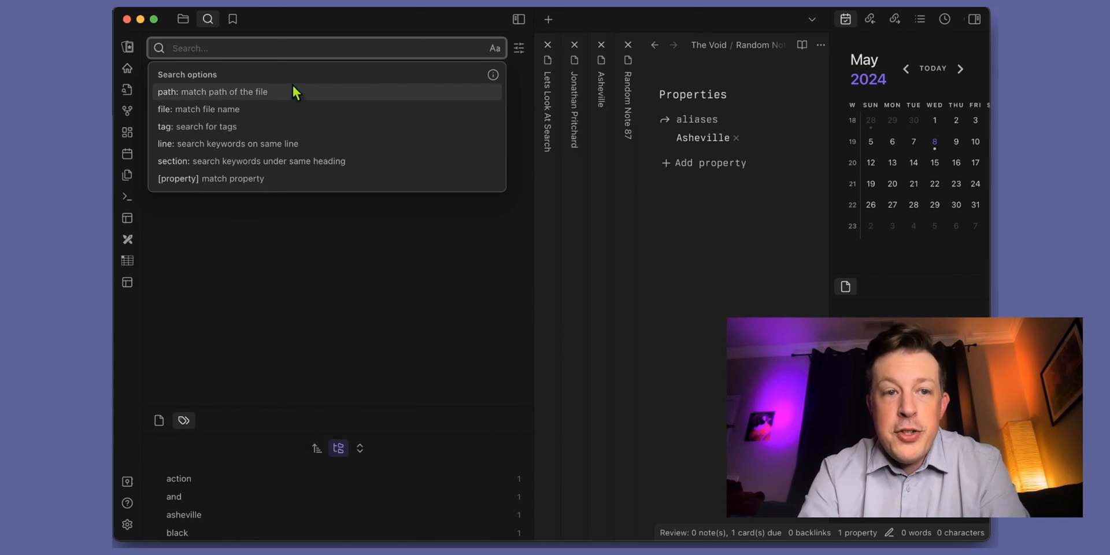
mouse_move(519, 49)
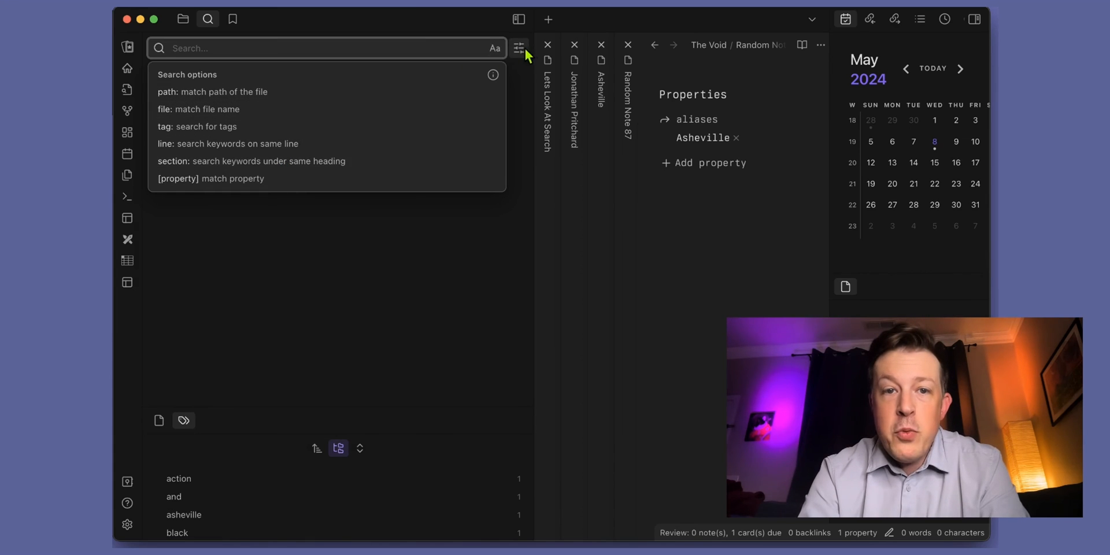
- Turn on Collapse results and search 'Asheville', showing note titles only
click(519, 48)
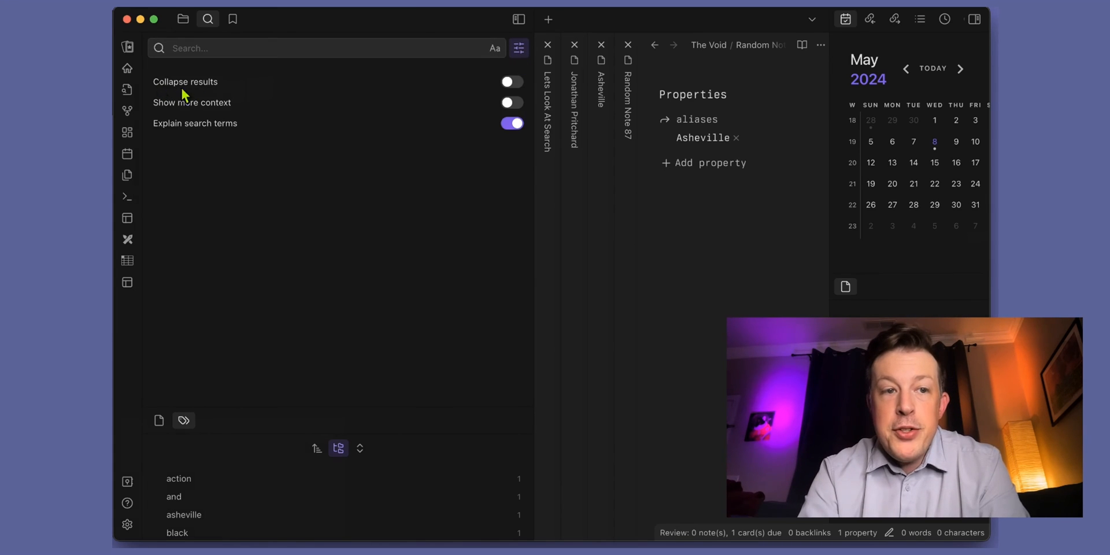
click(510, 81)
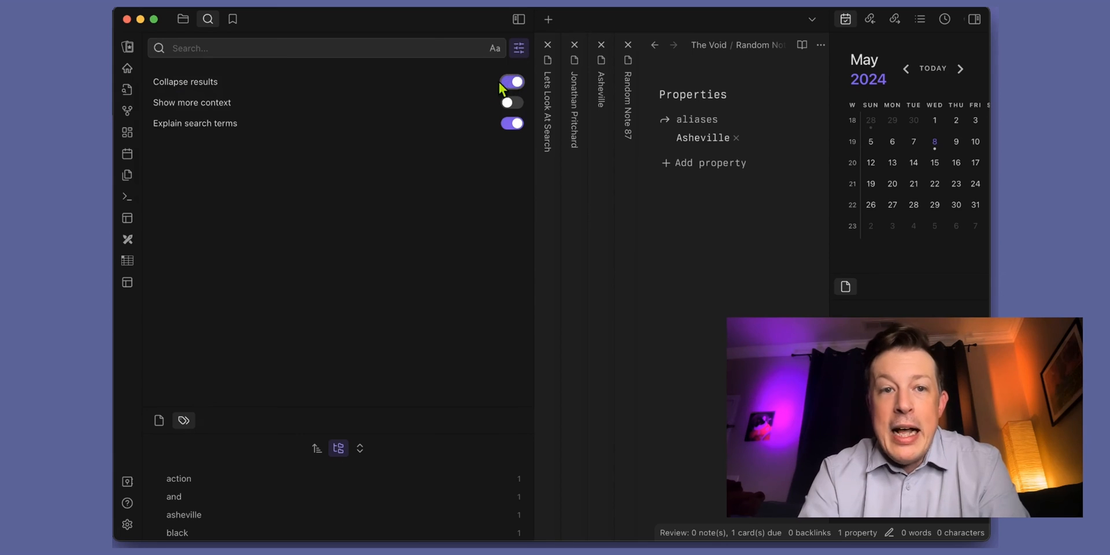
text(Asheville)
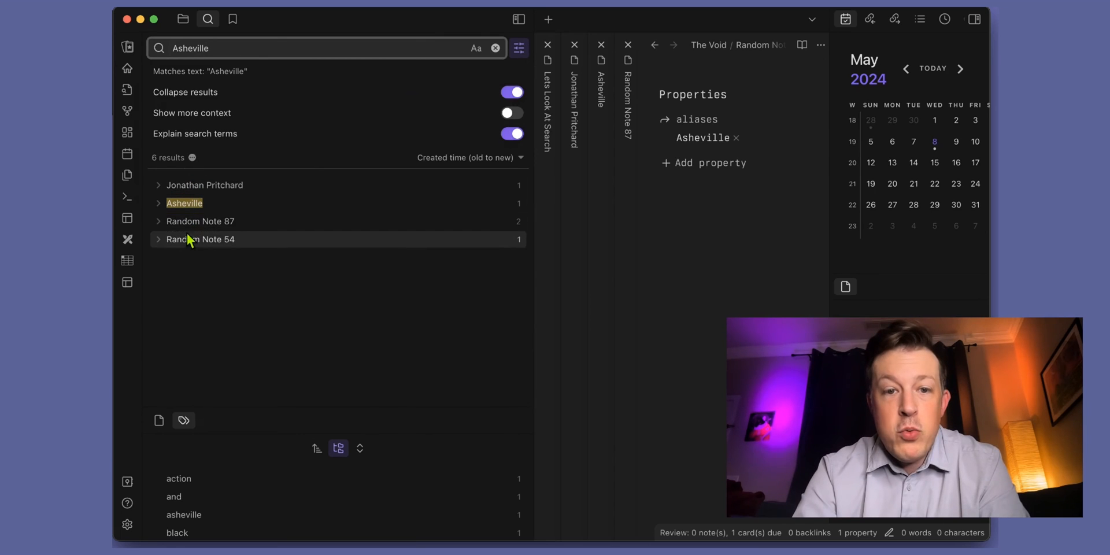
mouse_move(226, 194)
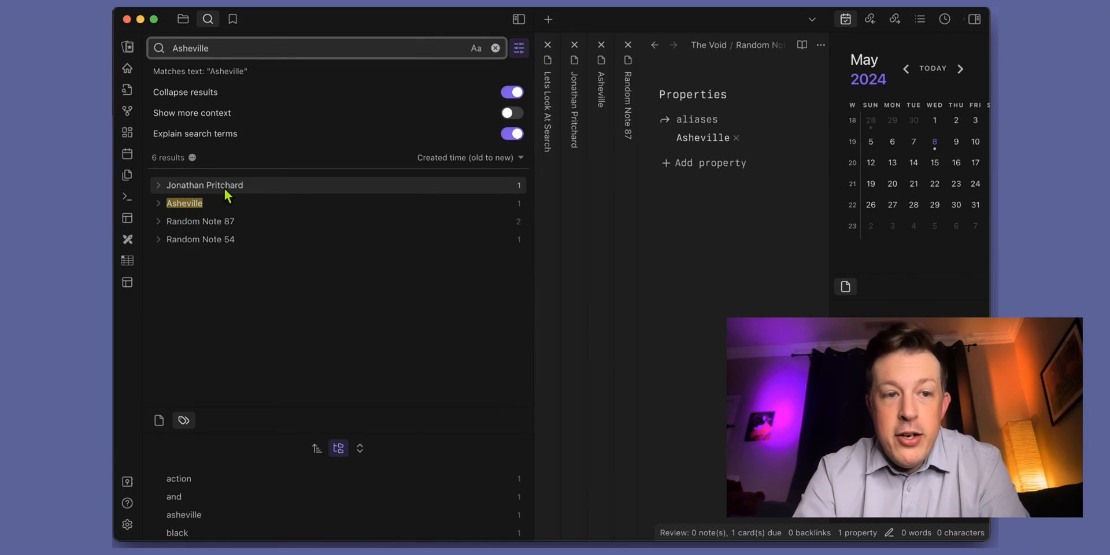
mouse_move(523, 194)
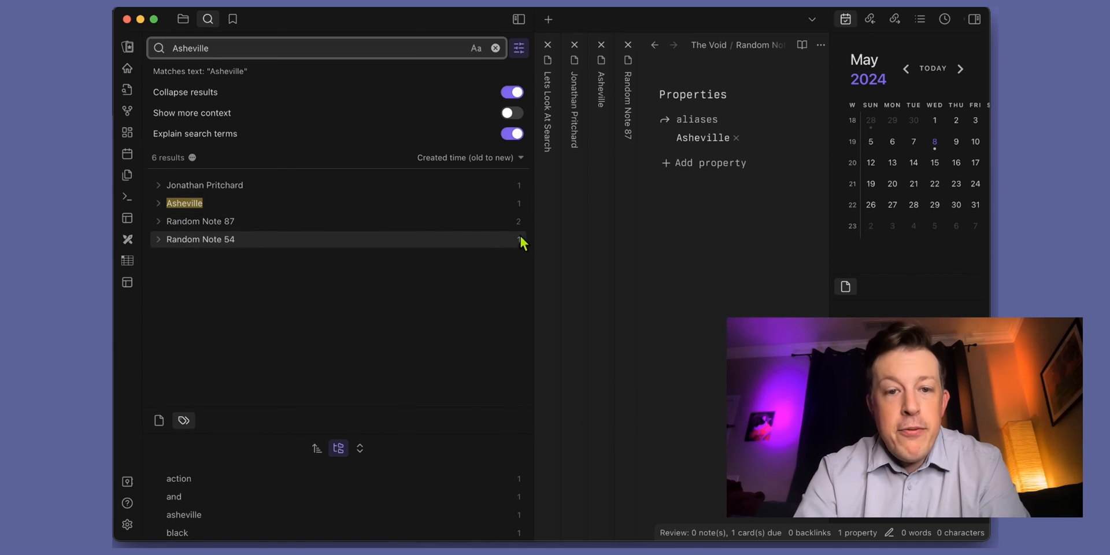
- Expand and refold Random Note 87, then turn Collapse results off to show every match
click(158, 221)
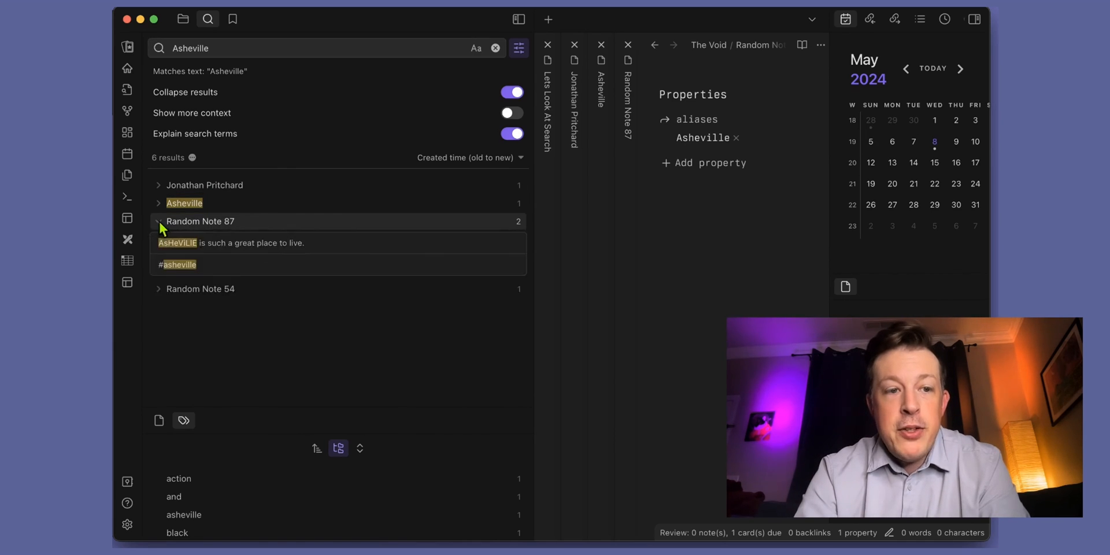
click(158, 221)
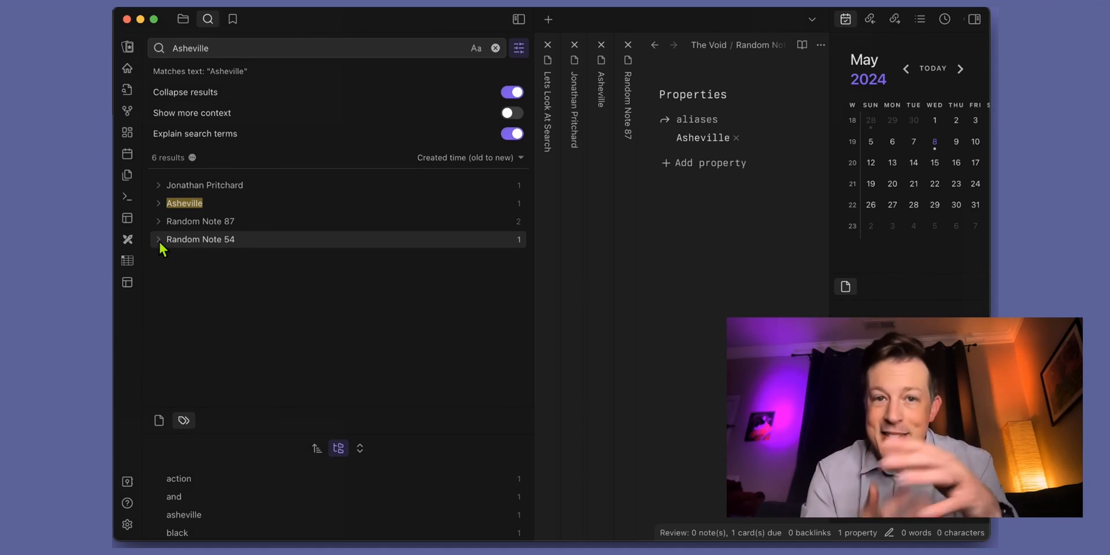
mouse_move(456, 77)
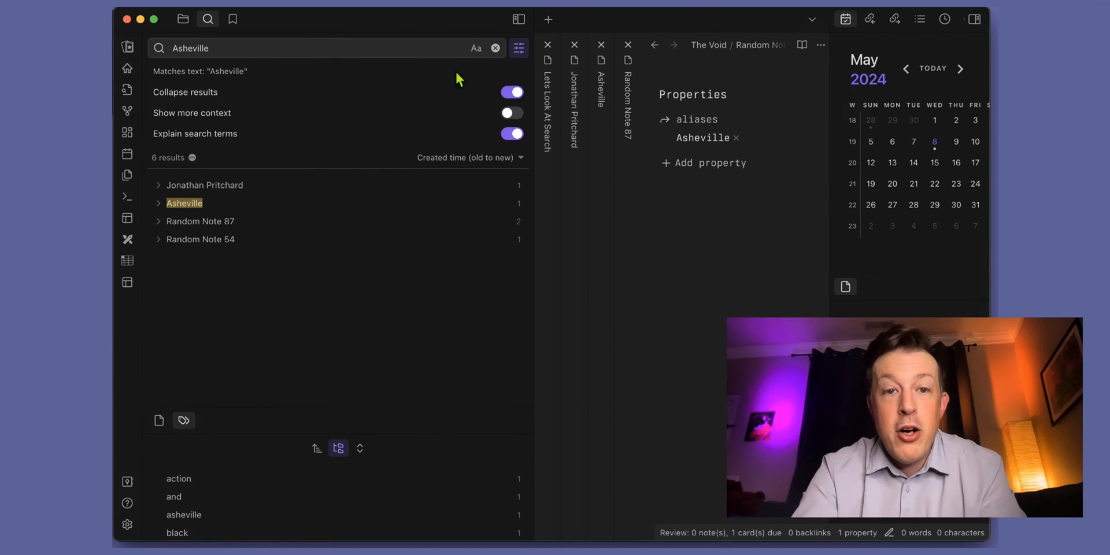
click(511, 92)
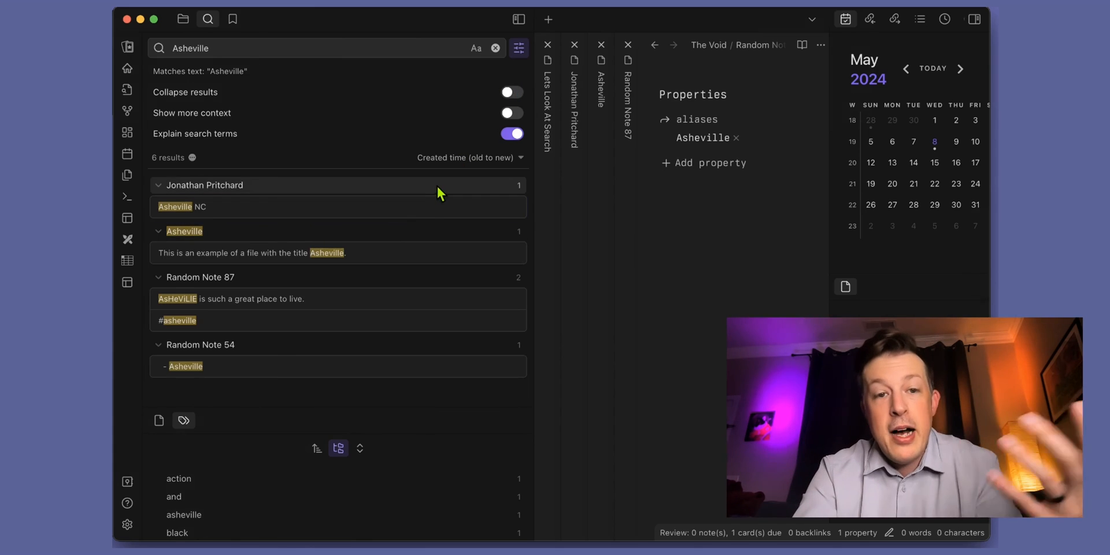
mouse_move(317, 229)
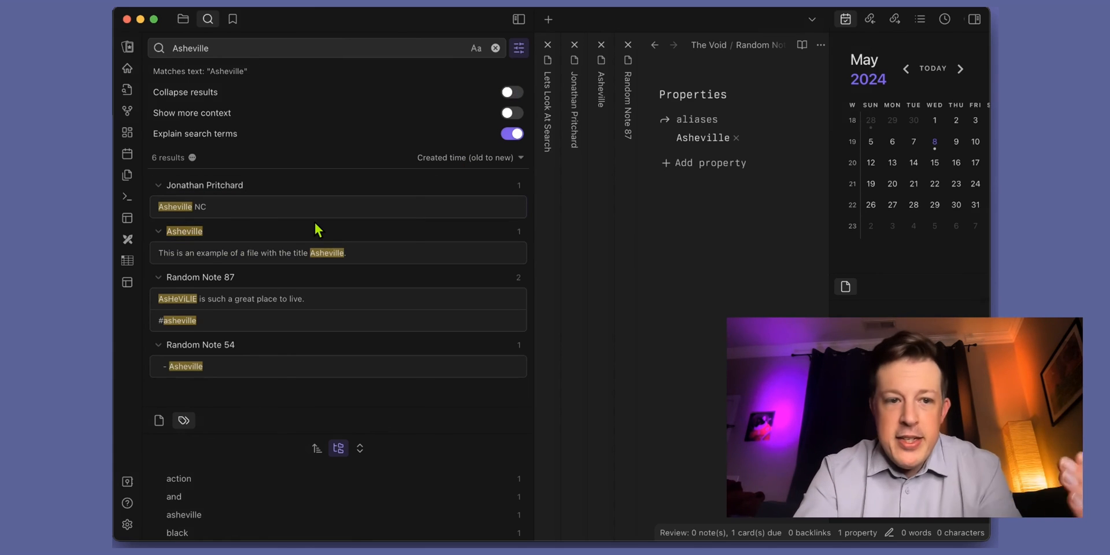
- Toggle Show more context on and off around the Asheville matches
click(511, 93)
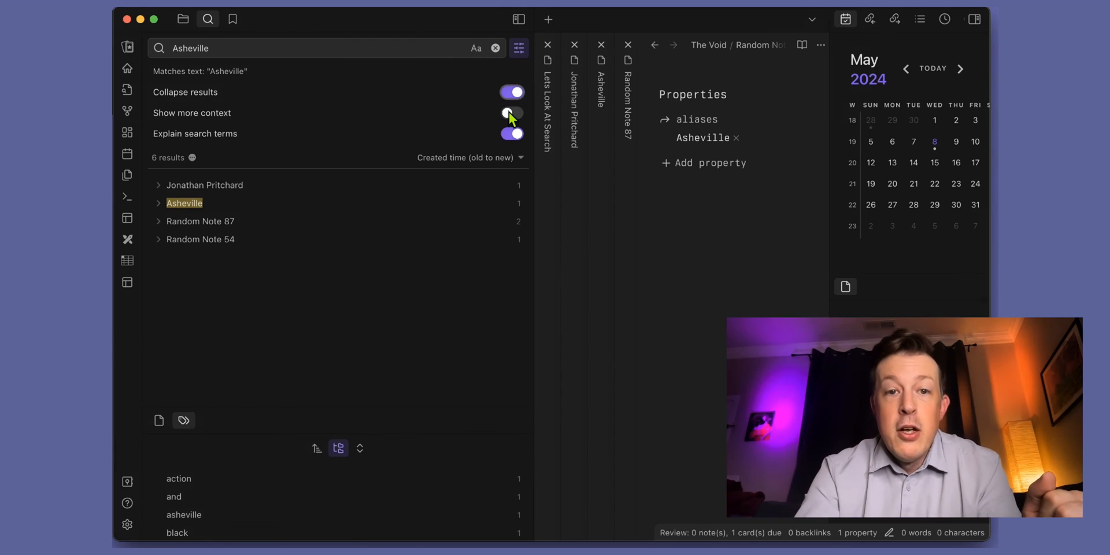
click(509, 92)
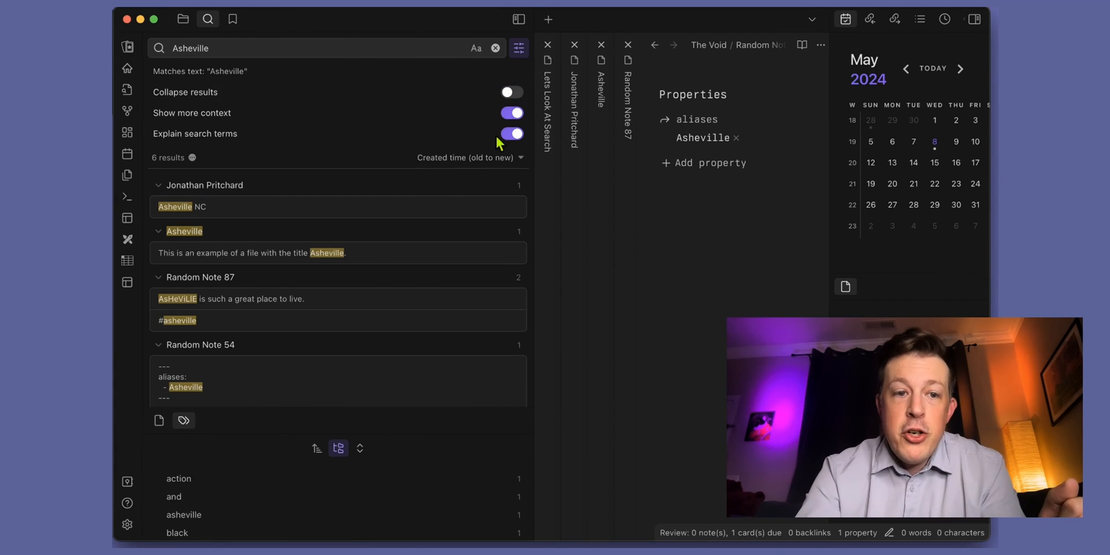
scroll(down, 3)
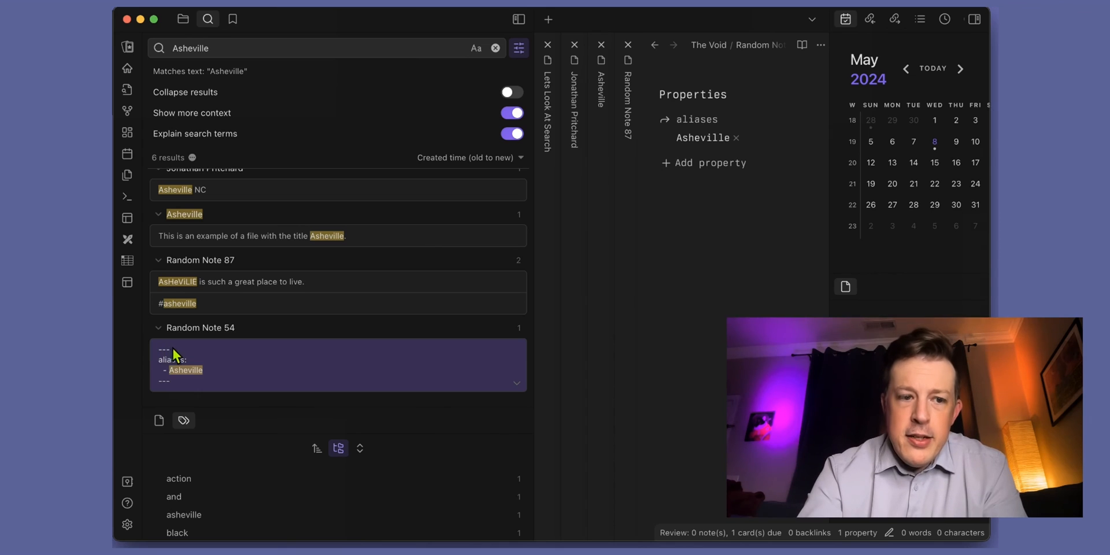
mouse_move(228, 380)
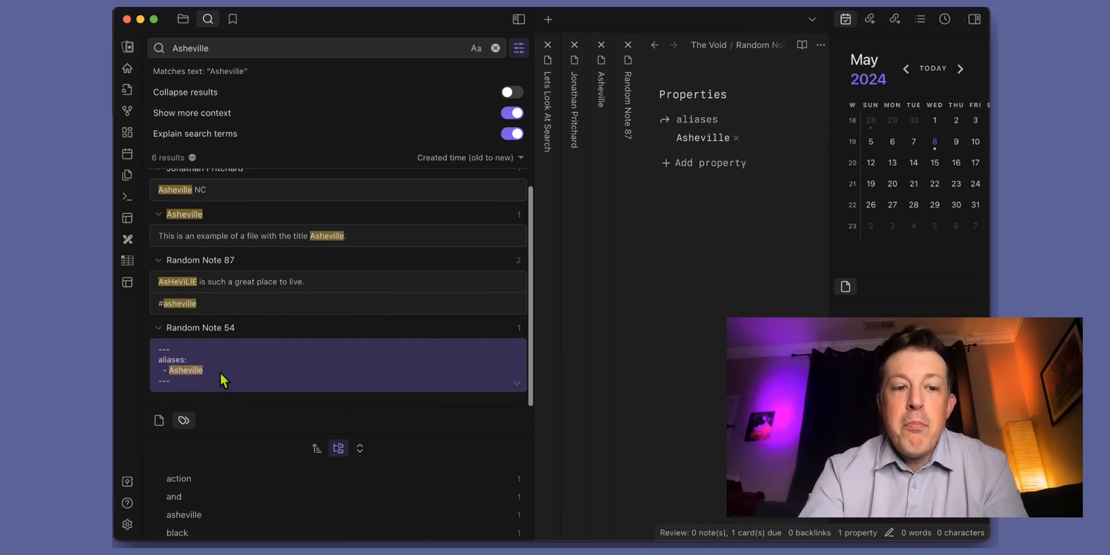
mouse_move(260, 392)
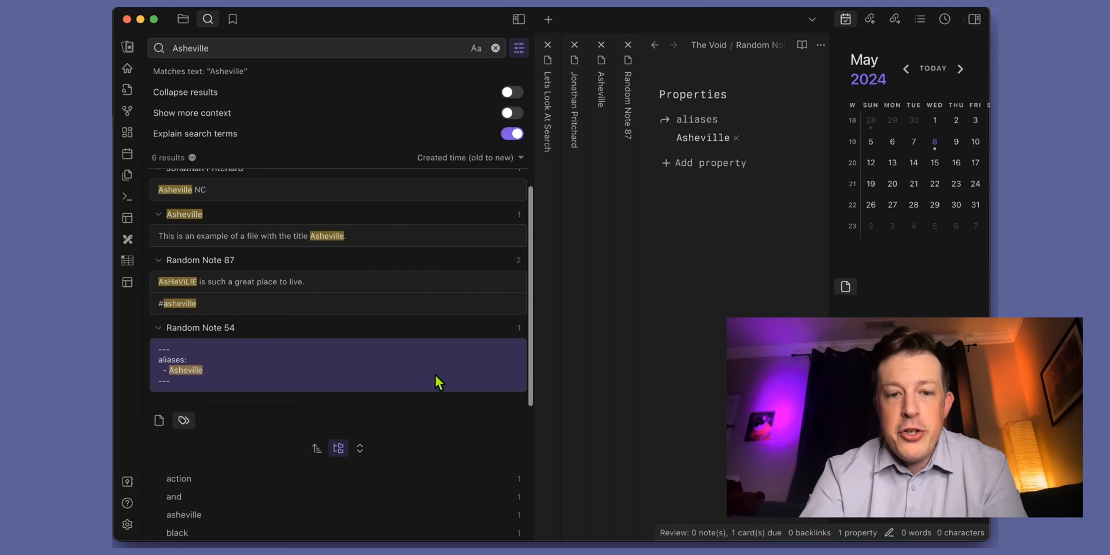
mouse_move(484, 361)
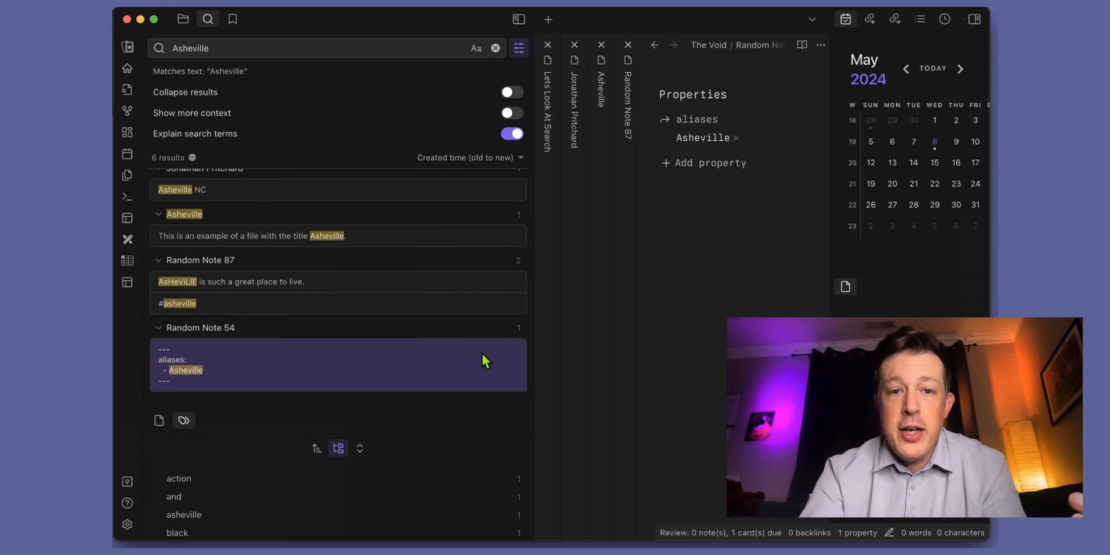
click(509, 112)
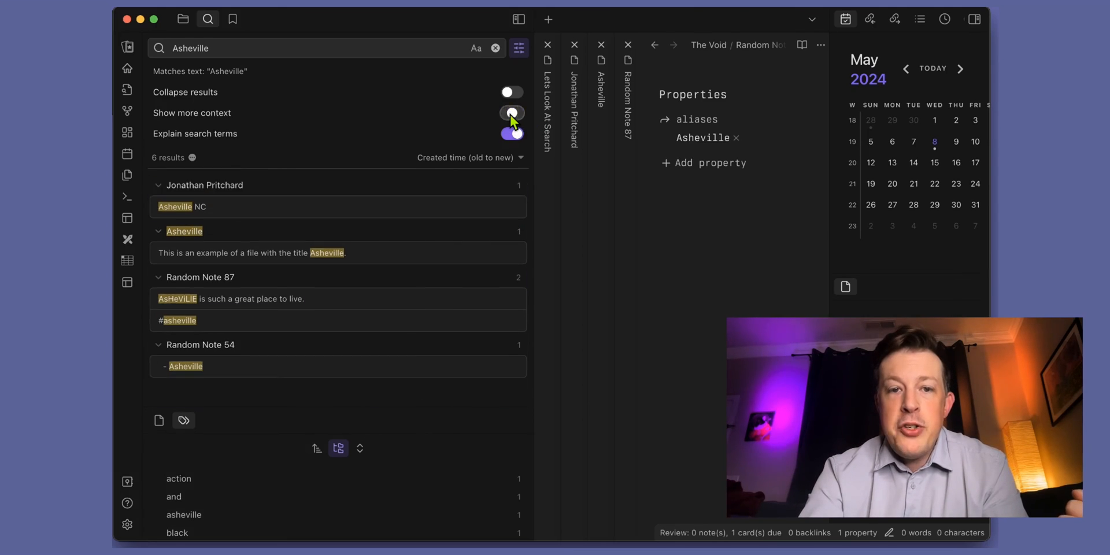
click(509, 112)
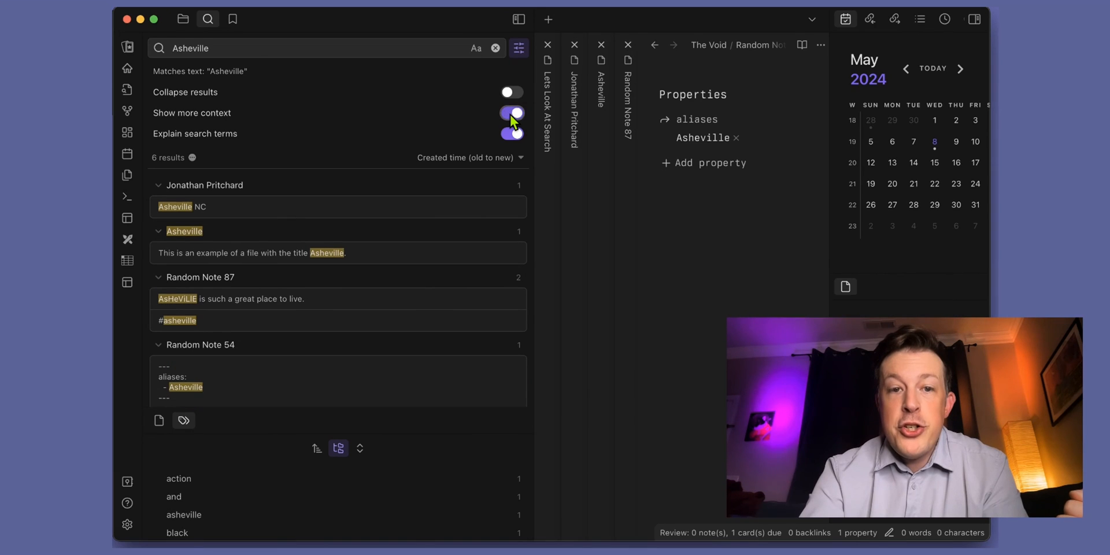
click(510, 112)
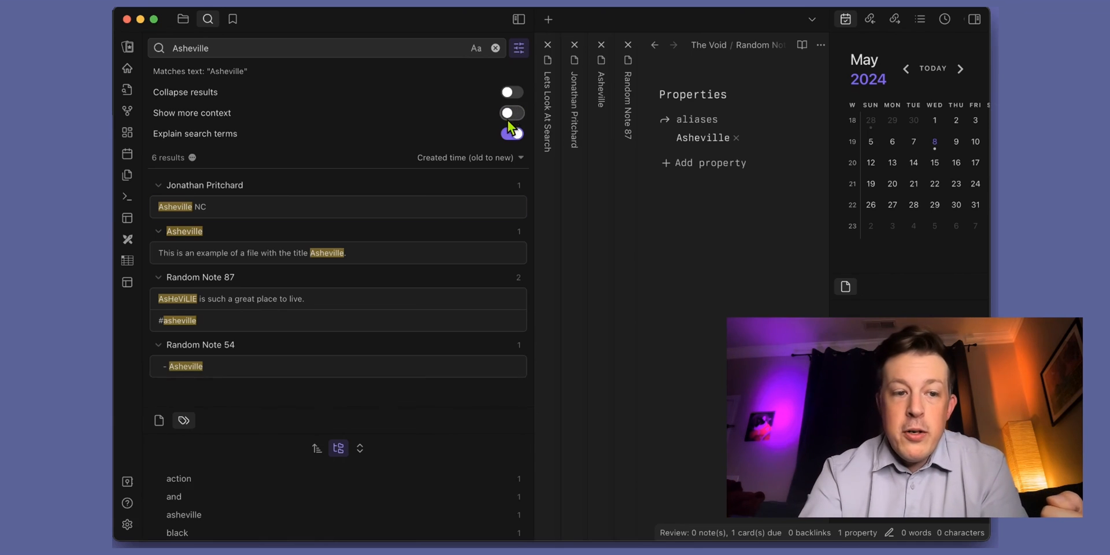
- Expand only the Random Note 54 match to show its full aliases block
click(510, 133)
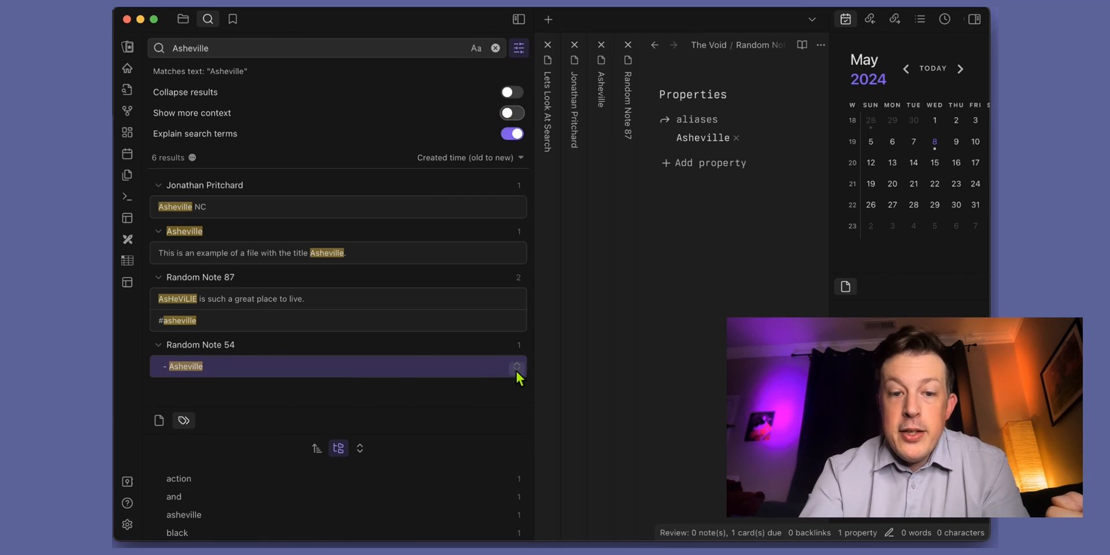
click(516, 367)
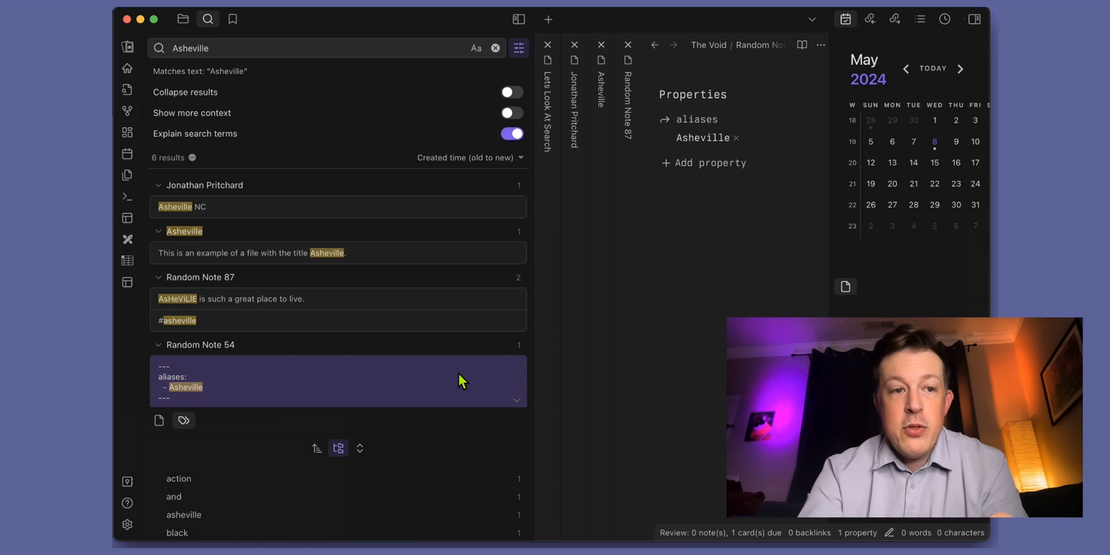
- Turn off Explain search terms and extra context, then hide the display options
click(511, 117)
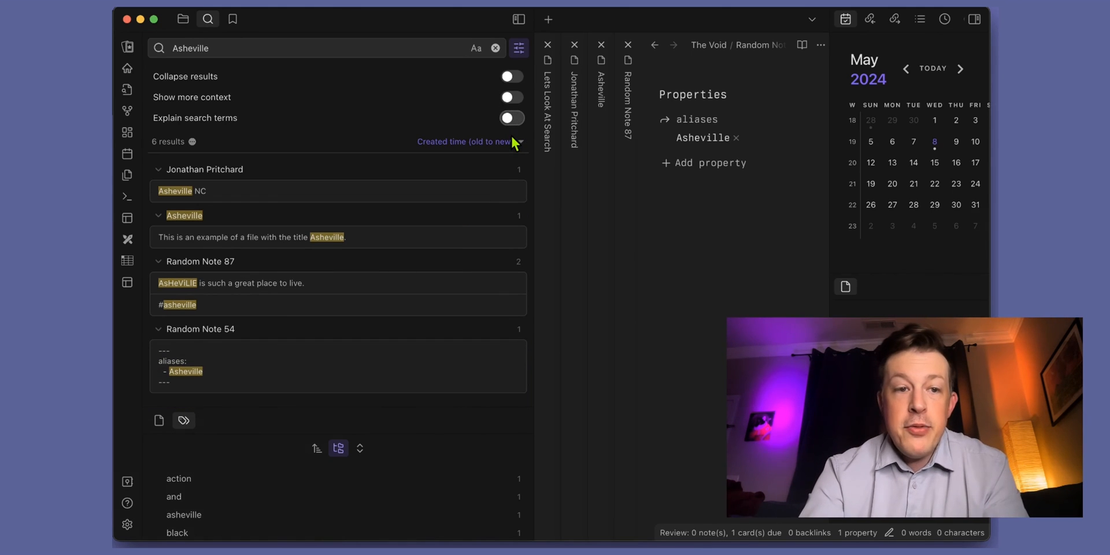
click(509, 97)
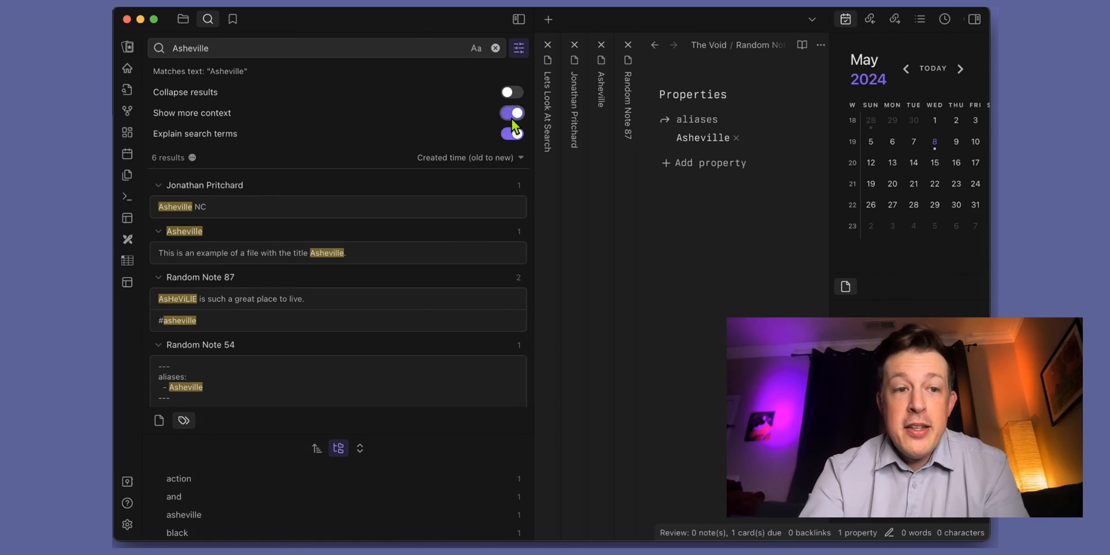
click(511, 93)
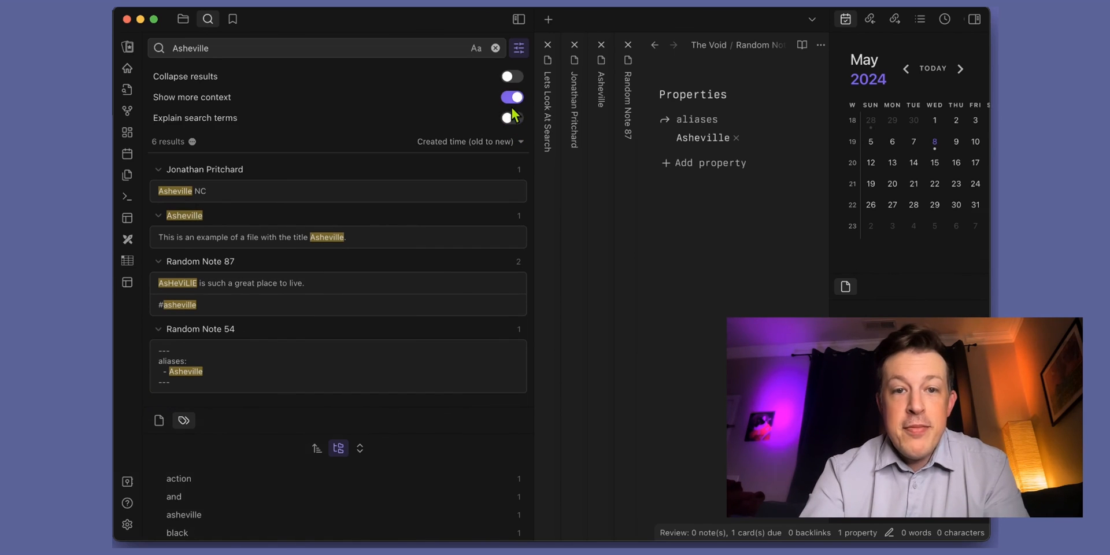
click(510, 97)
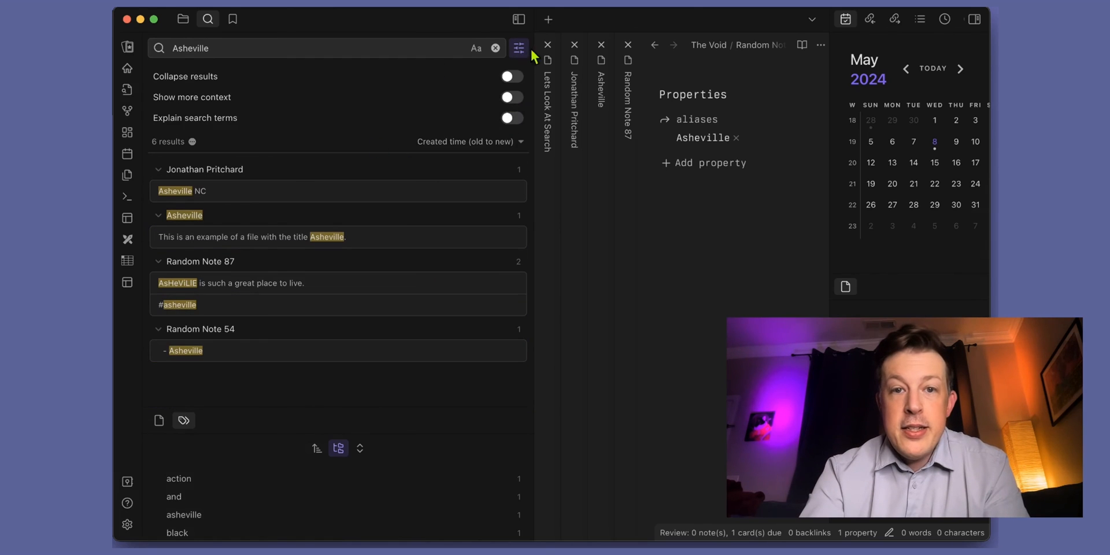
click(519, 48)
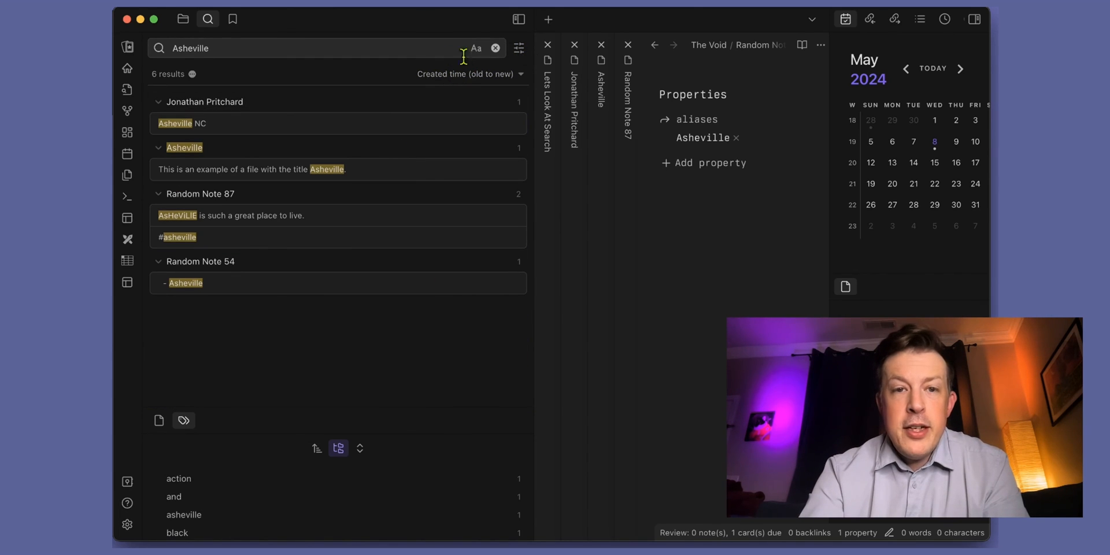